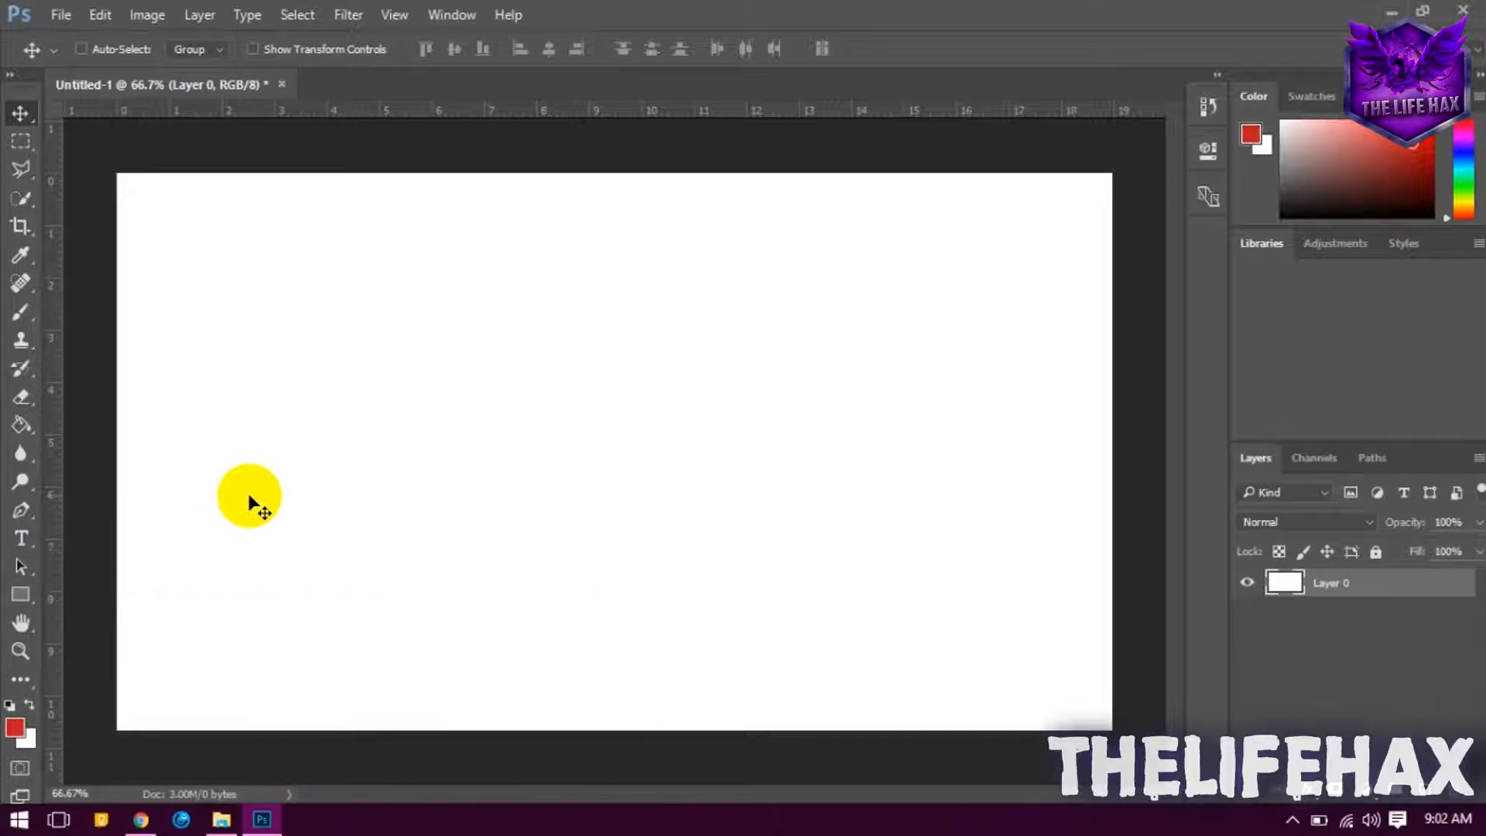
# Open the blue texture wallpaper result at full size and save the image.
pyautogui.click(139, 819)
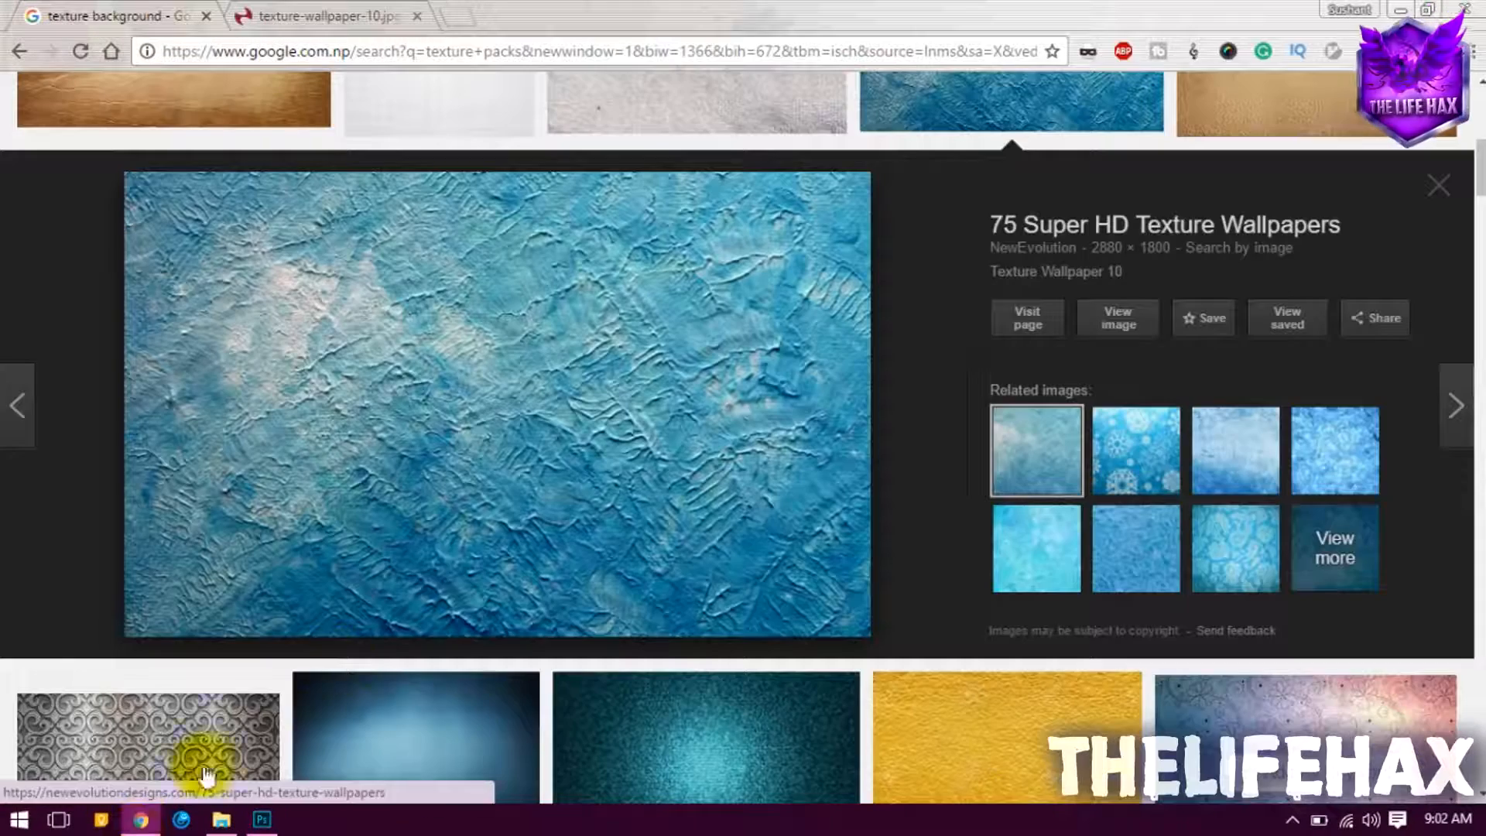
pyautogui.moveTo(379, 478)
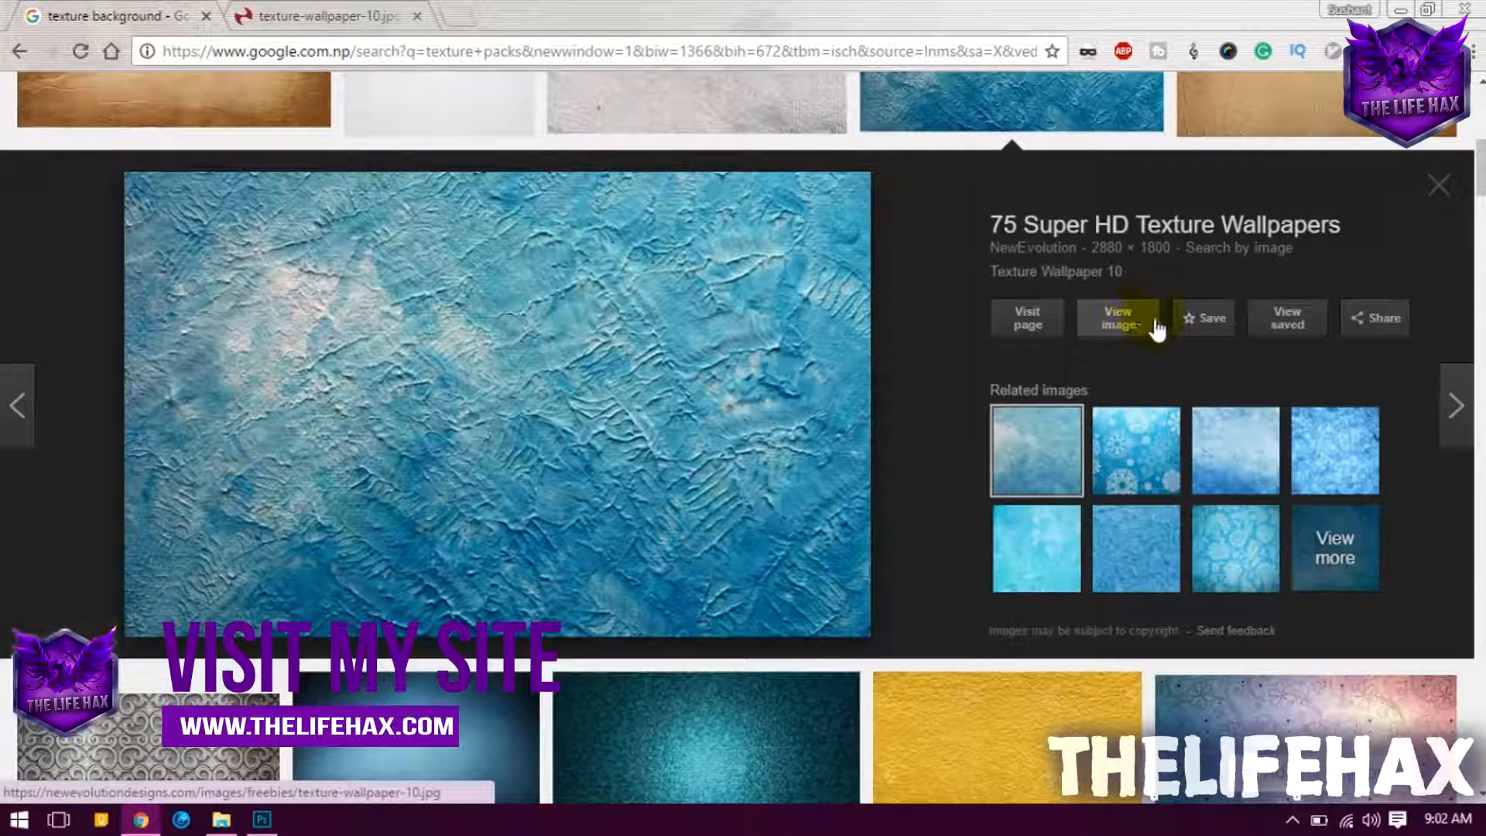
pyautogui.click(1118, 318)
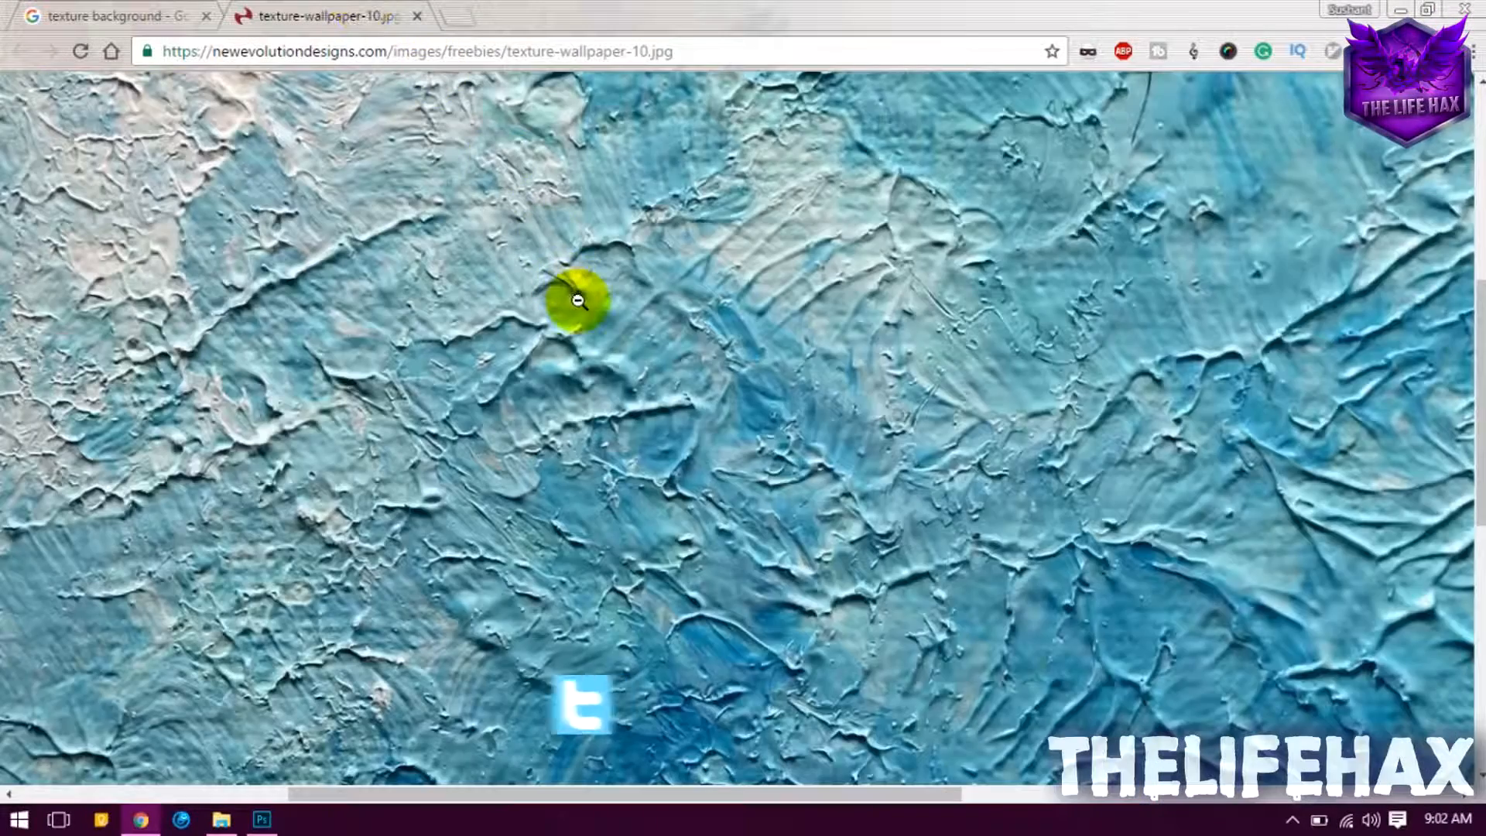
pyautogui.click(578, 301)
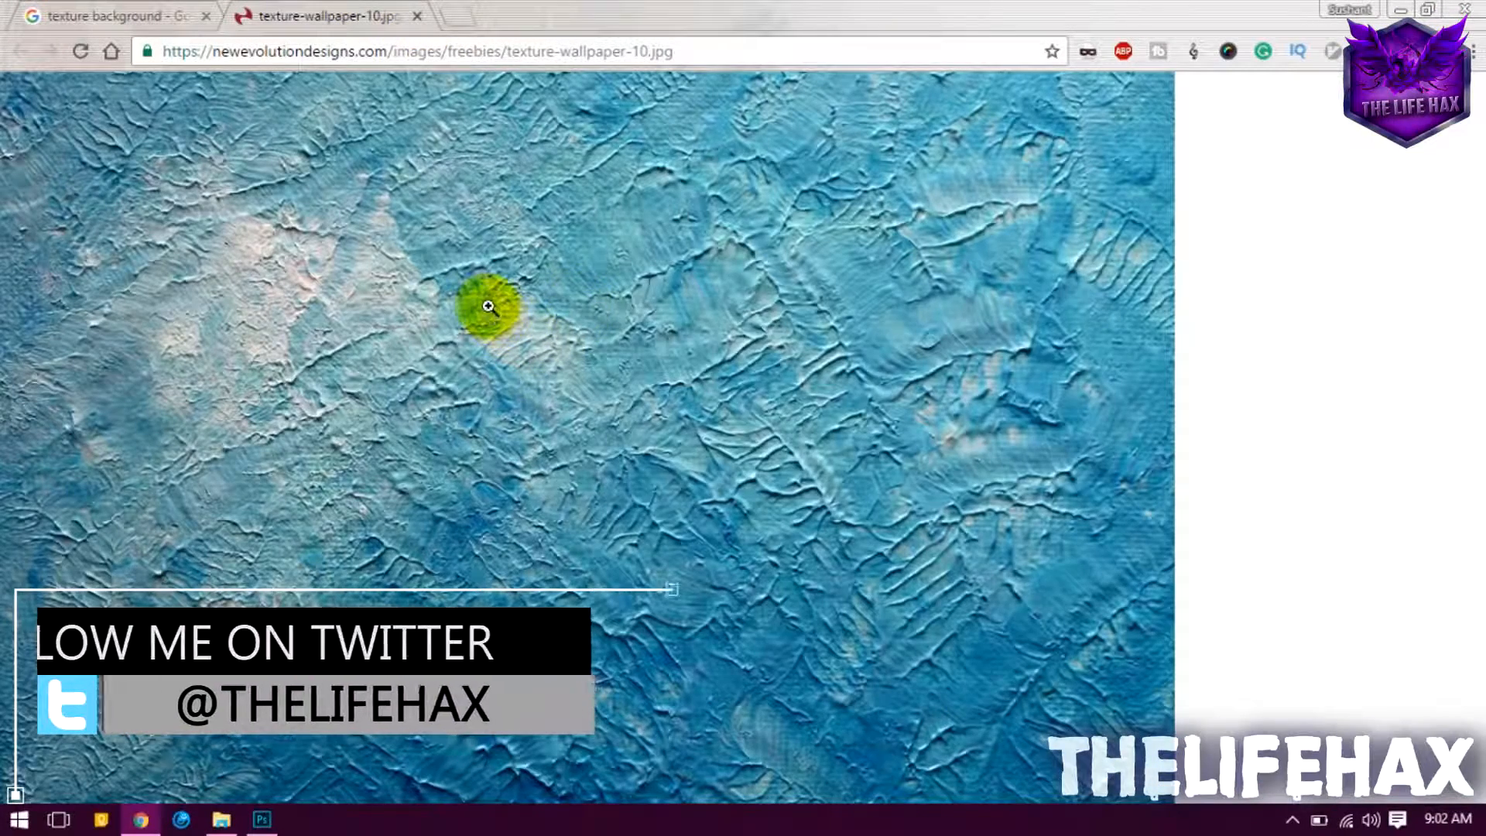
pyautogui.rightClick(488, 305)
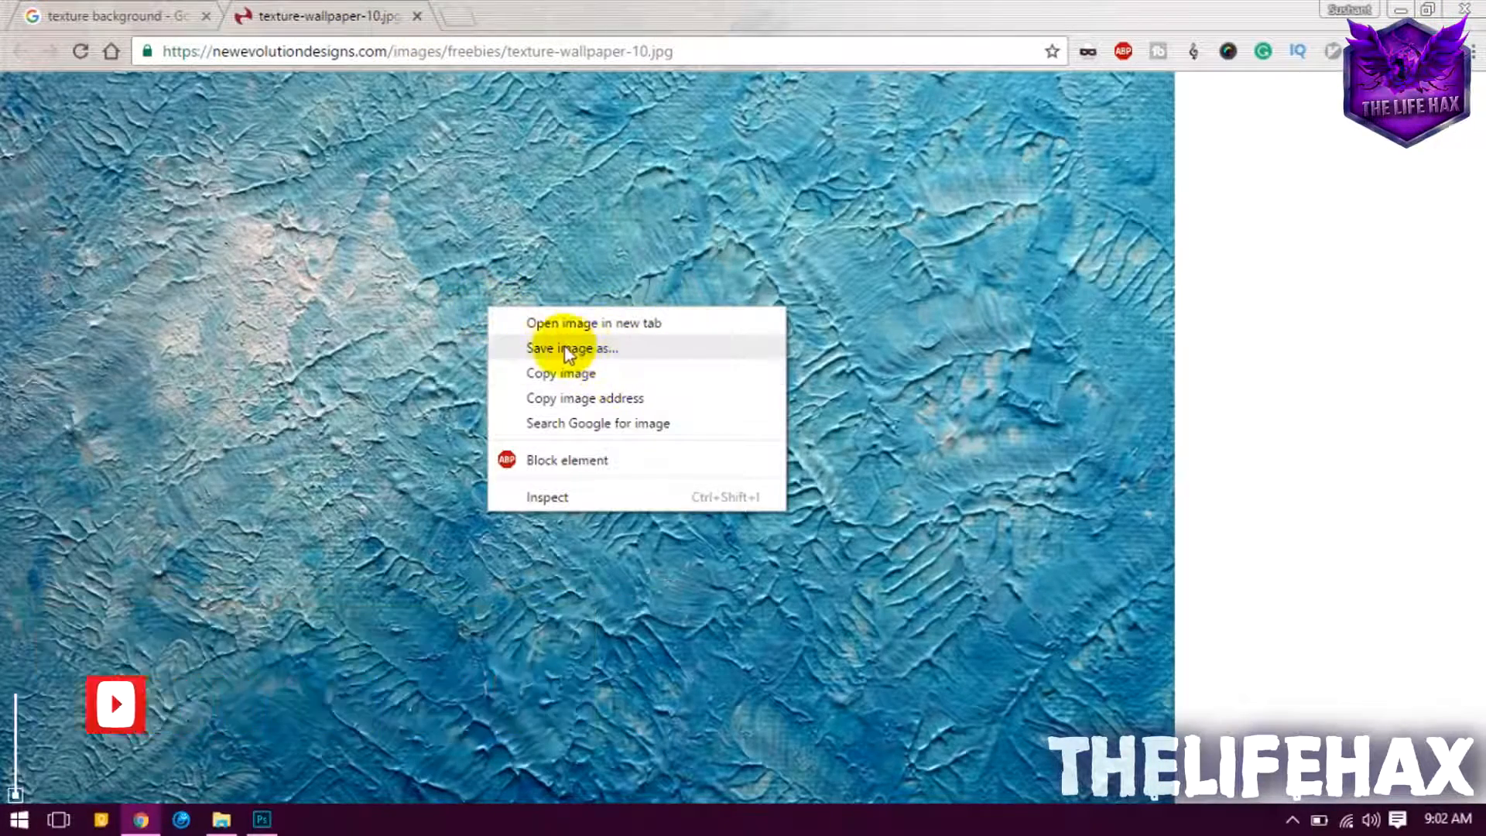
pyautogui.click(571, 348)
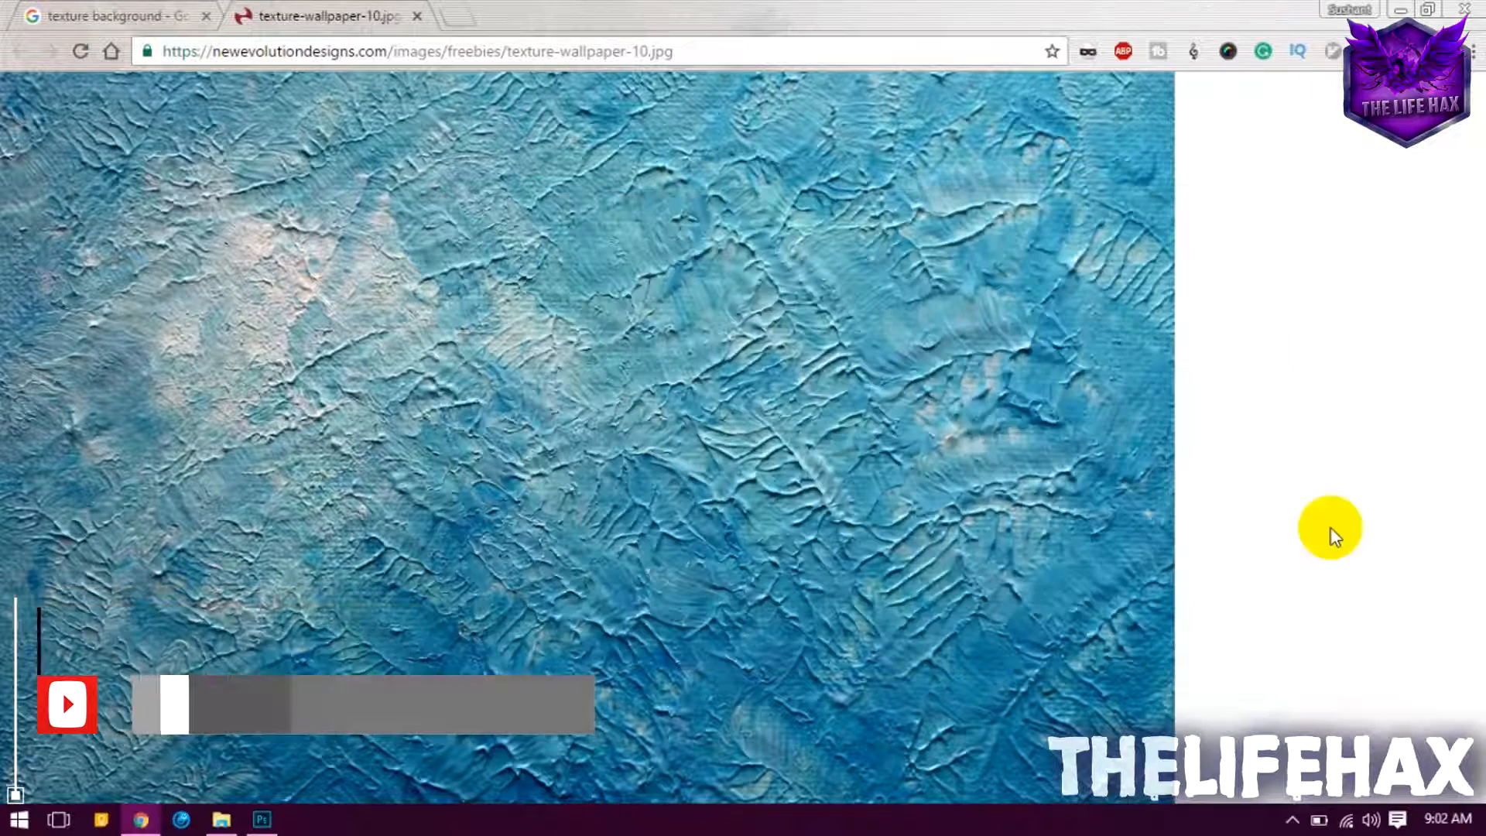
# Open texture-wallpaper-10 from Pictures as a second Photoshop document.
pyautogui.click(262, 819)
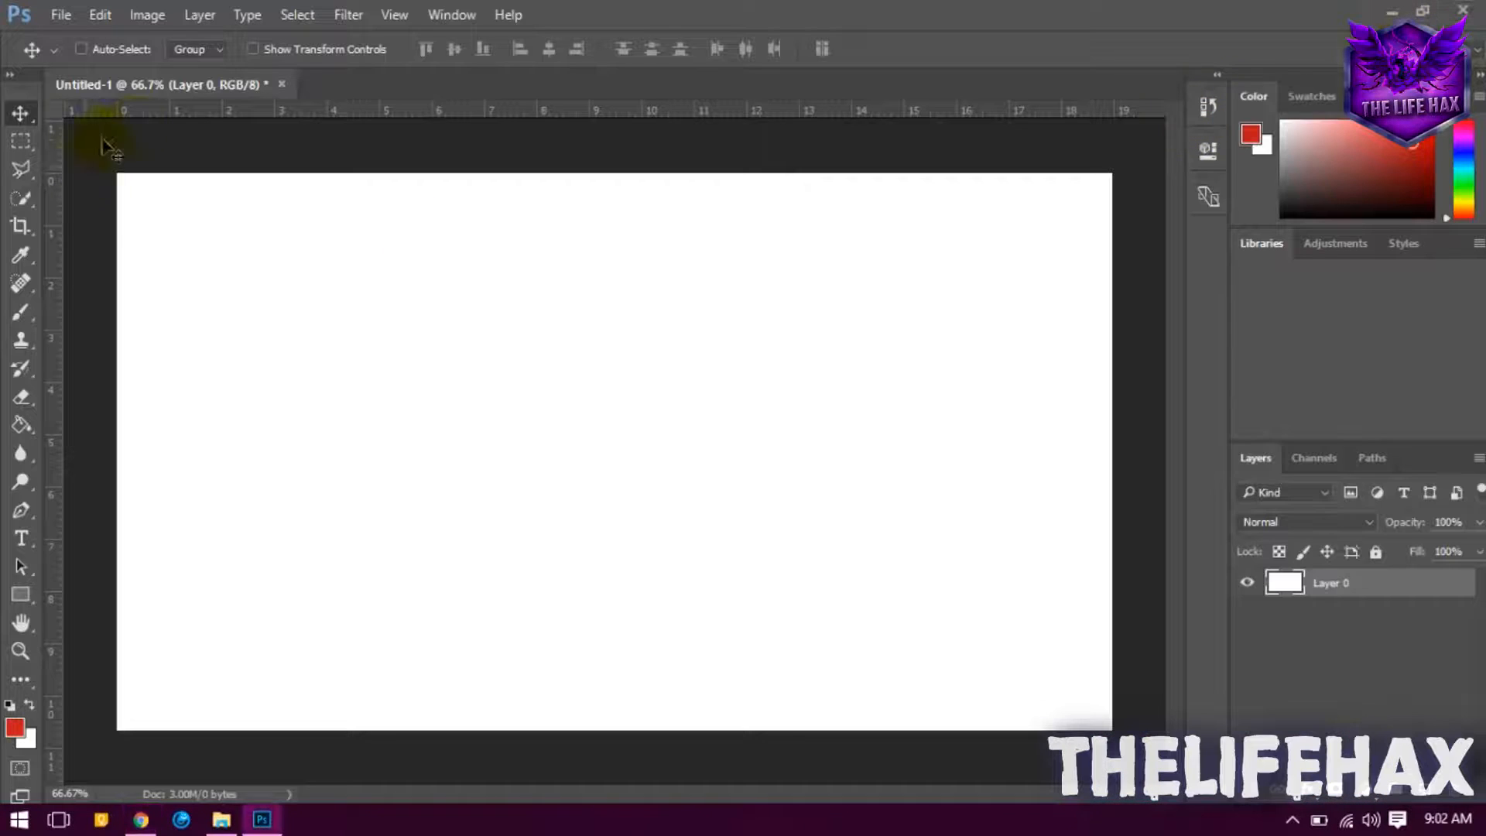
pyautogui.click(59, 14)
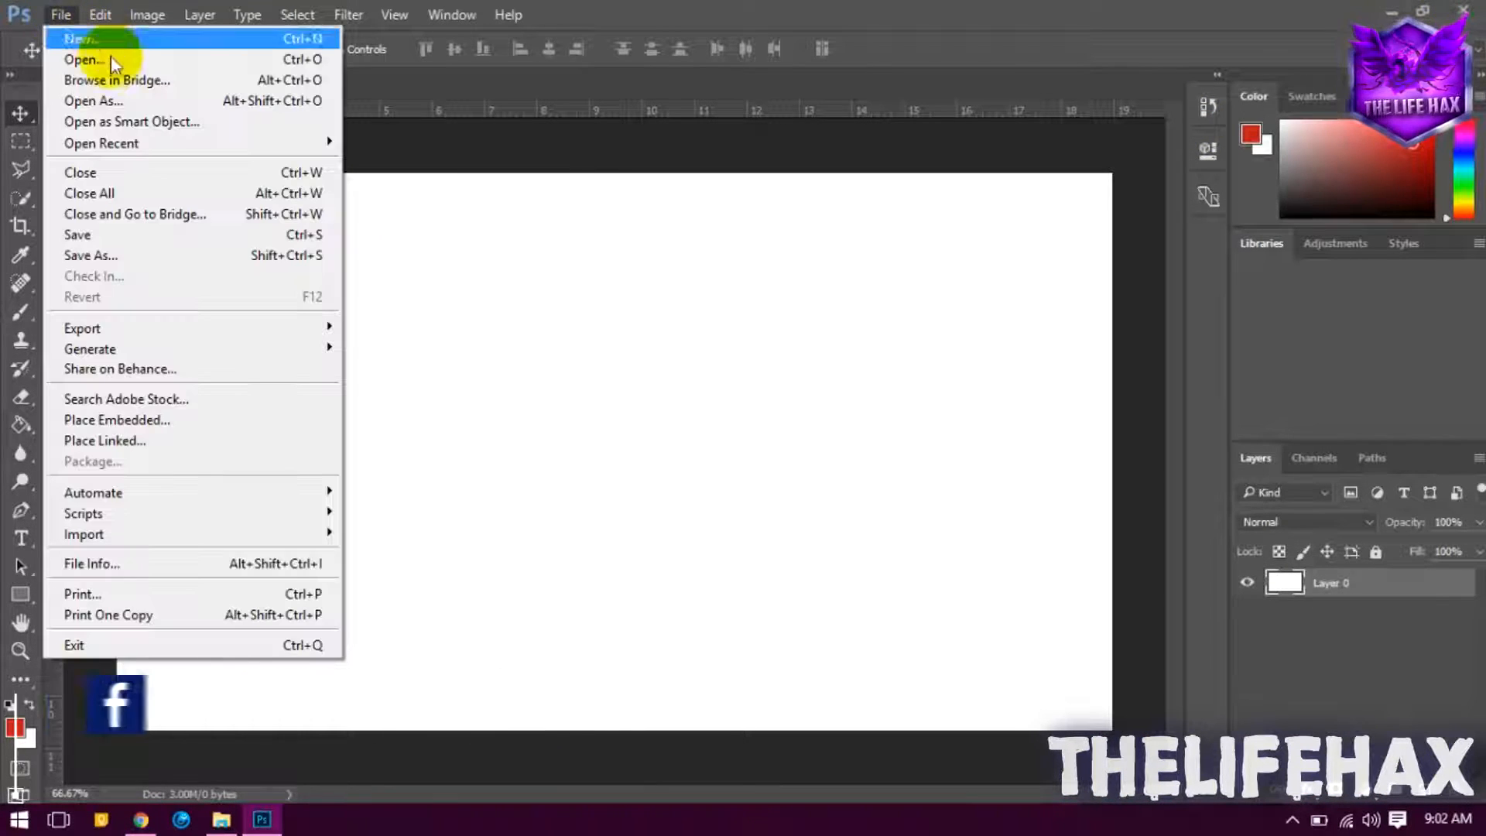
pyautogui.click(84, 60)
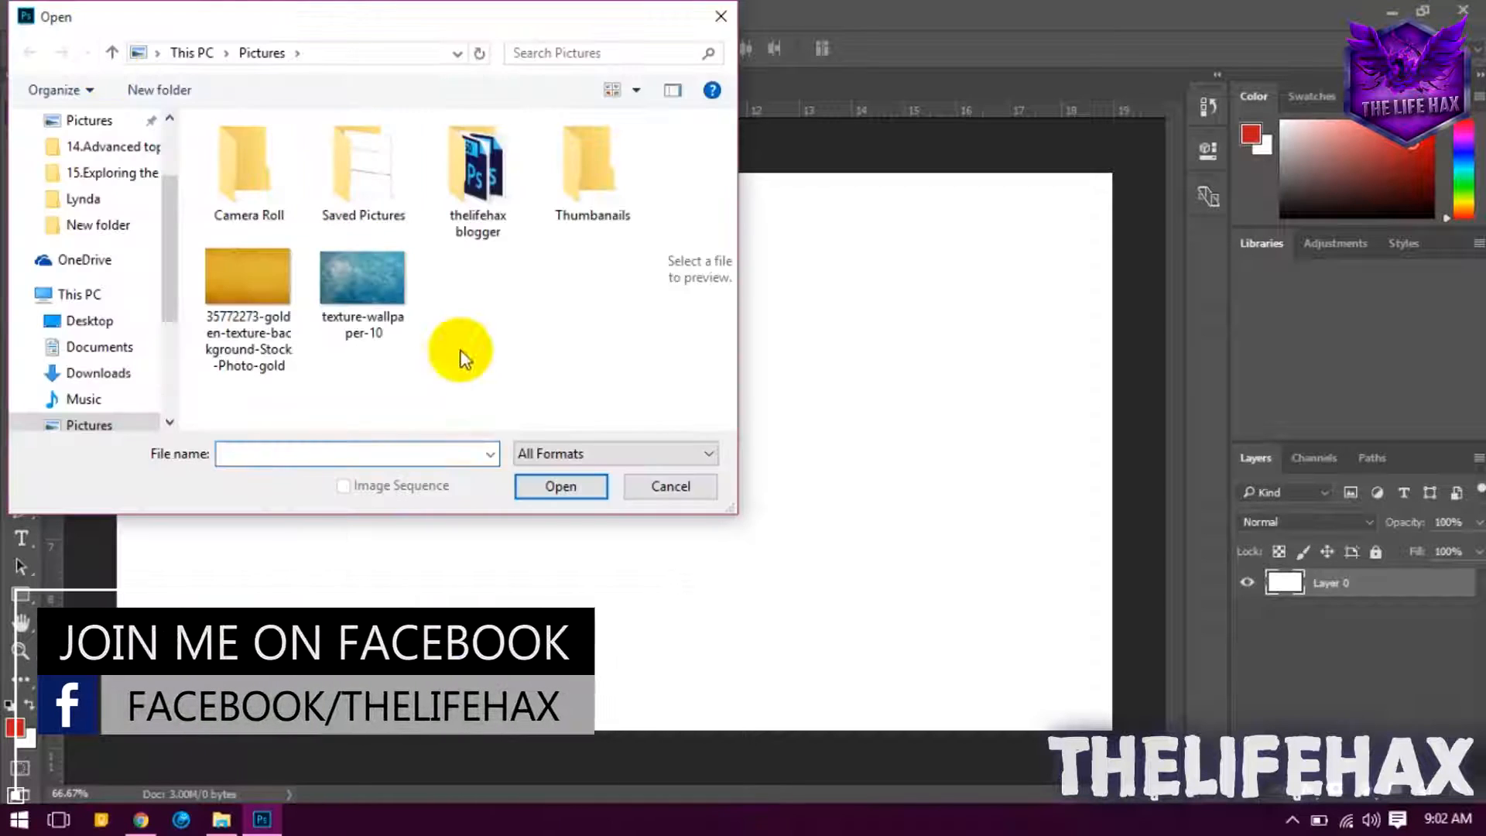
pyautogui.click(363, 277)
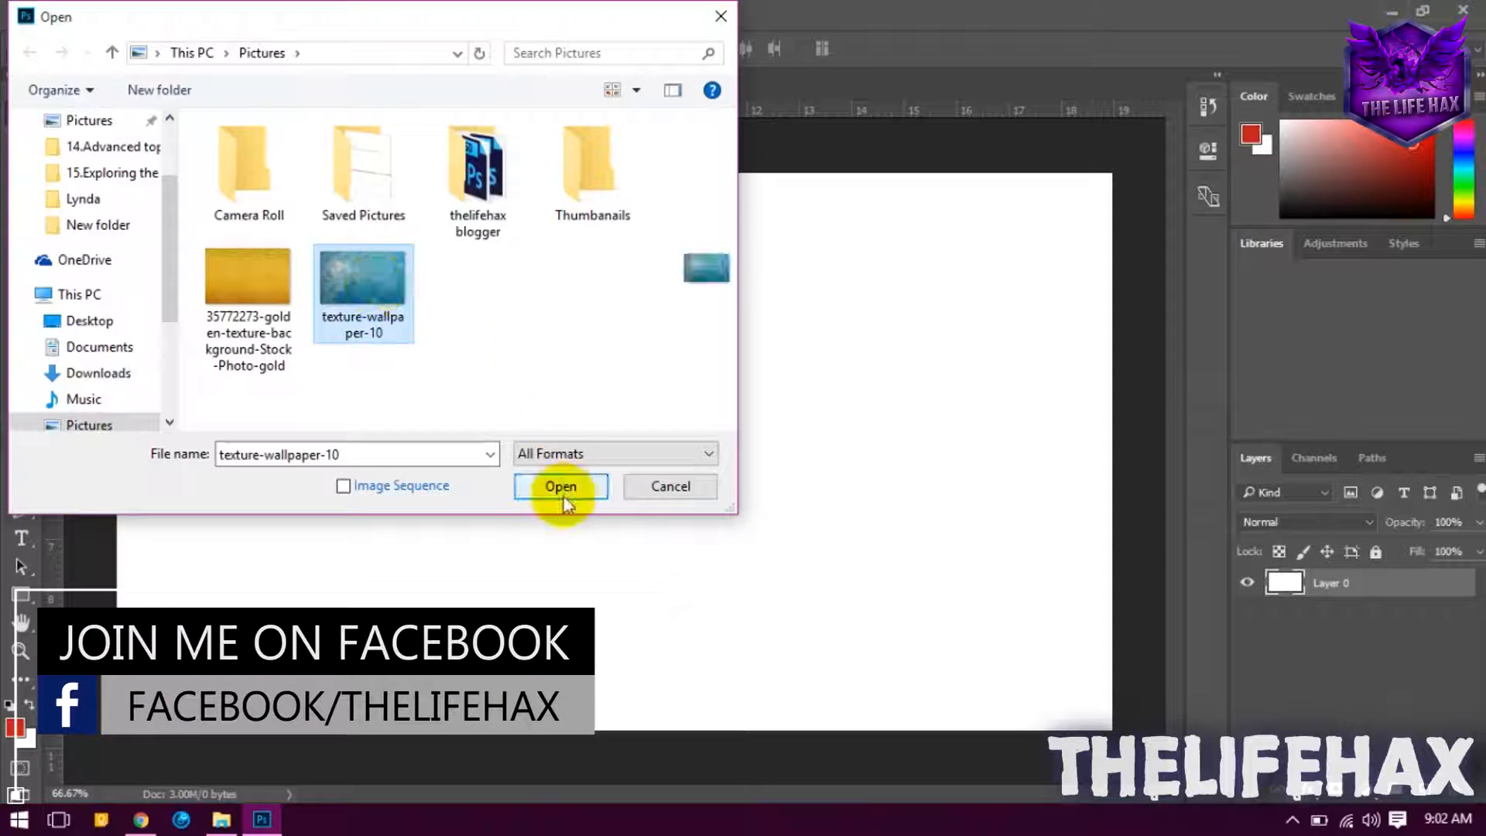
pyautogui.click(560, 486)
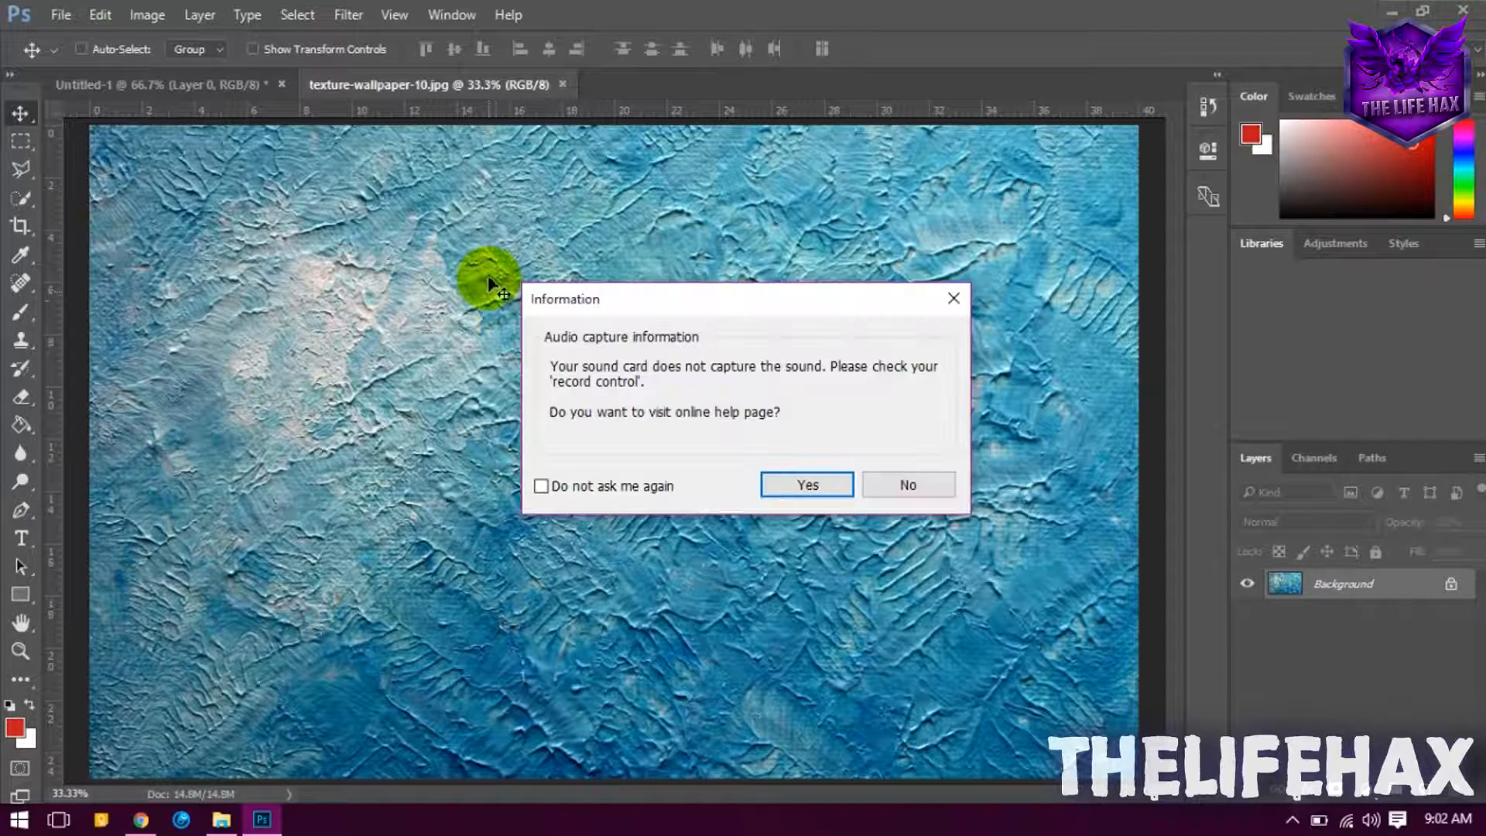
# Define the wallpaper image as a pattern named texture-wallpaper-10.jpg.
pyautogui.click(907, 485)
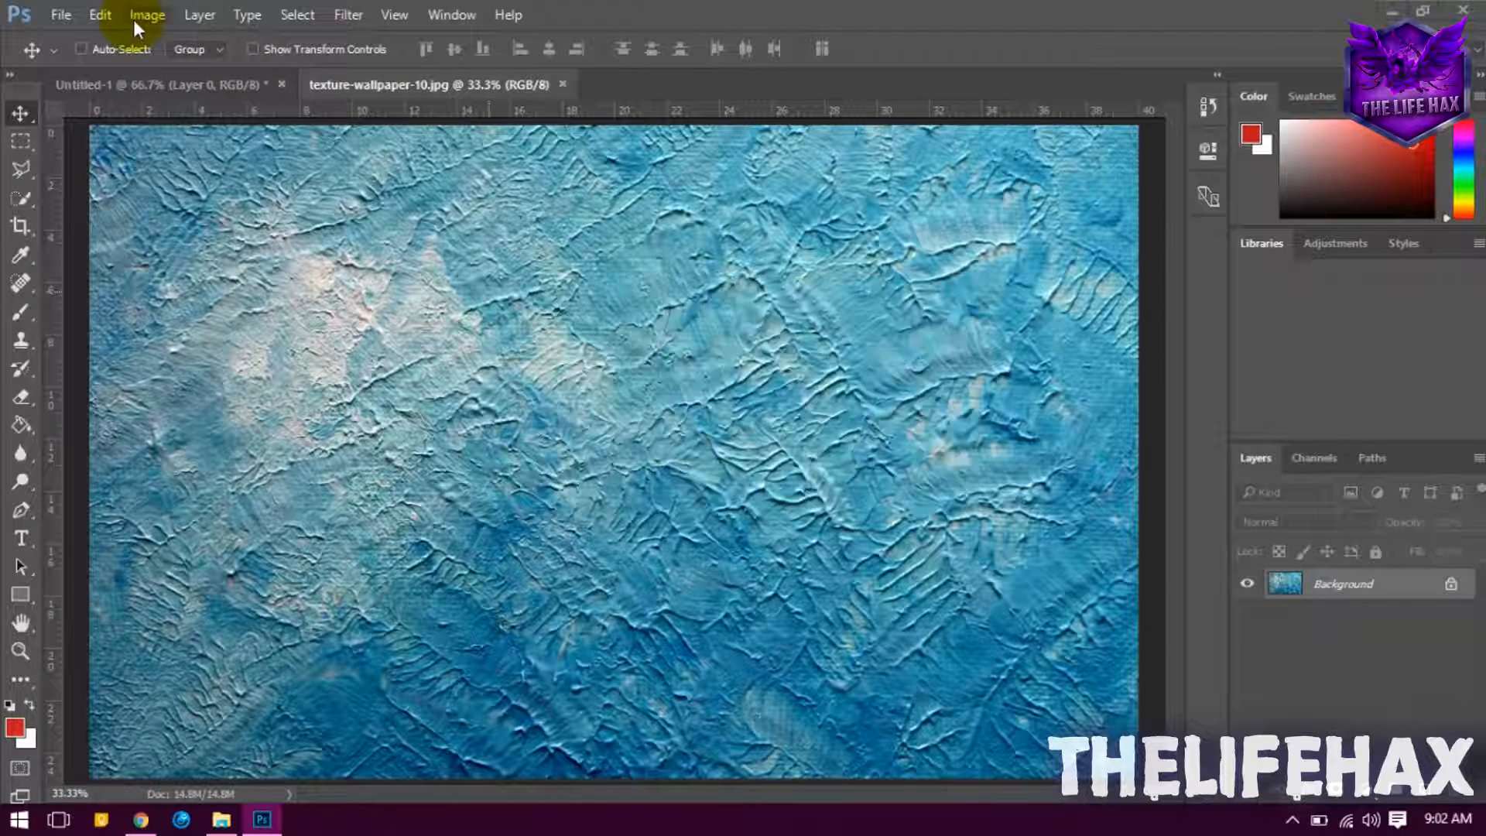
pyautogui.click(100, 14)
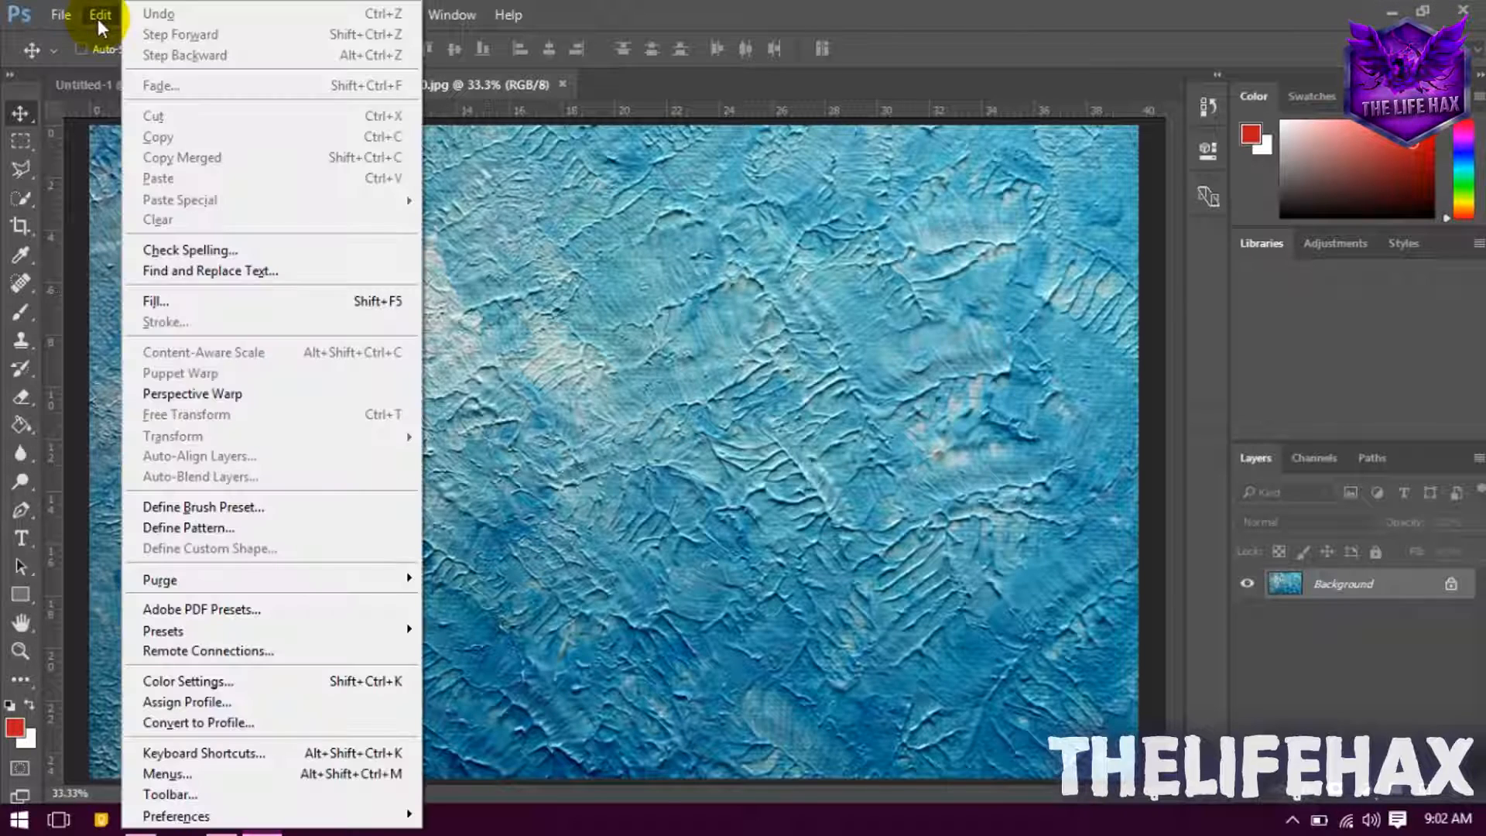
pyautogui.moveTo(208, 608)
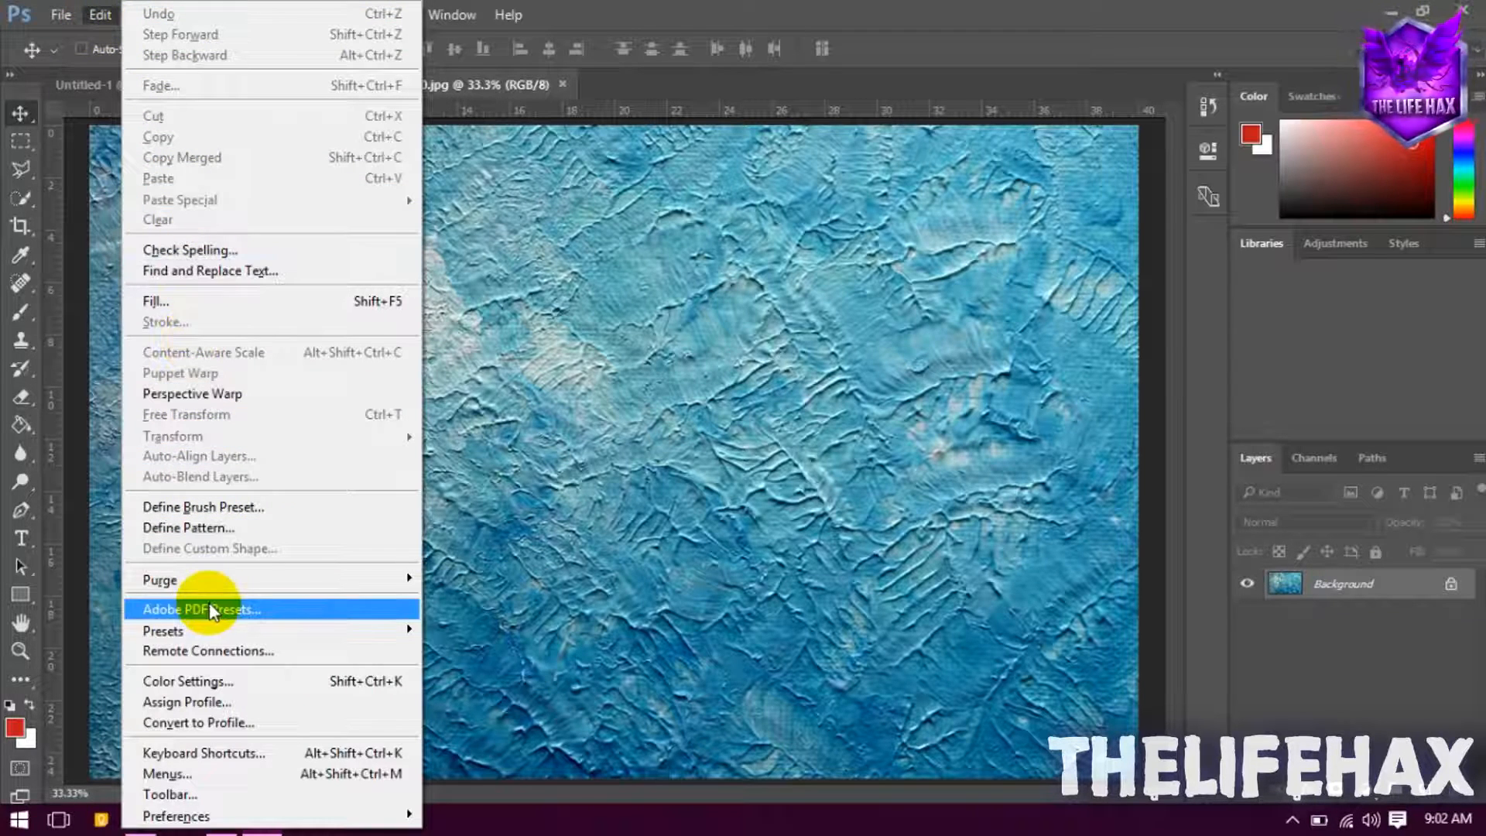
pyautogui.moveTo(199, 527)
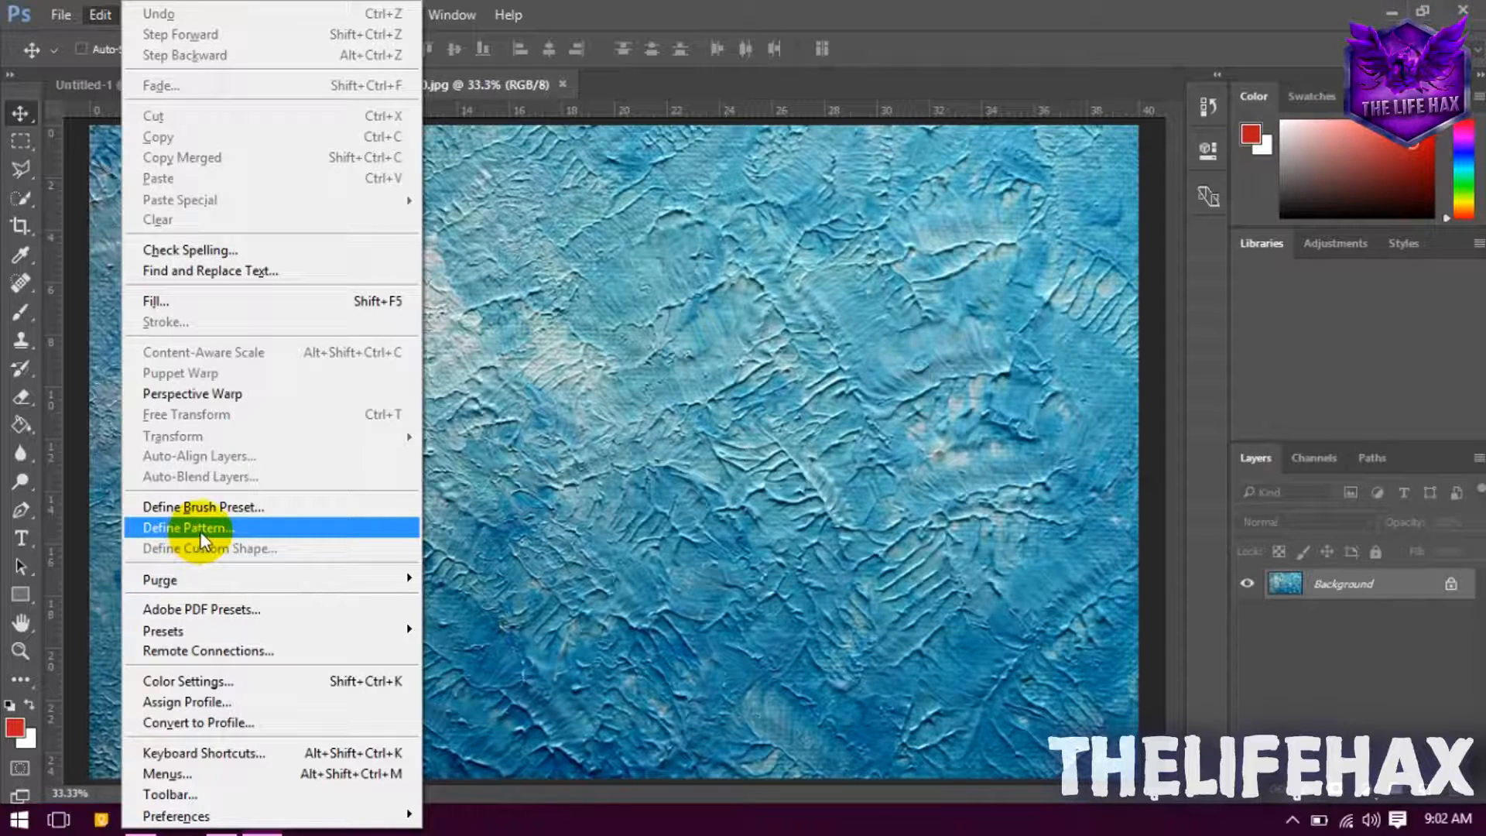
pyautogui.click(199, 527)
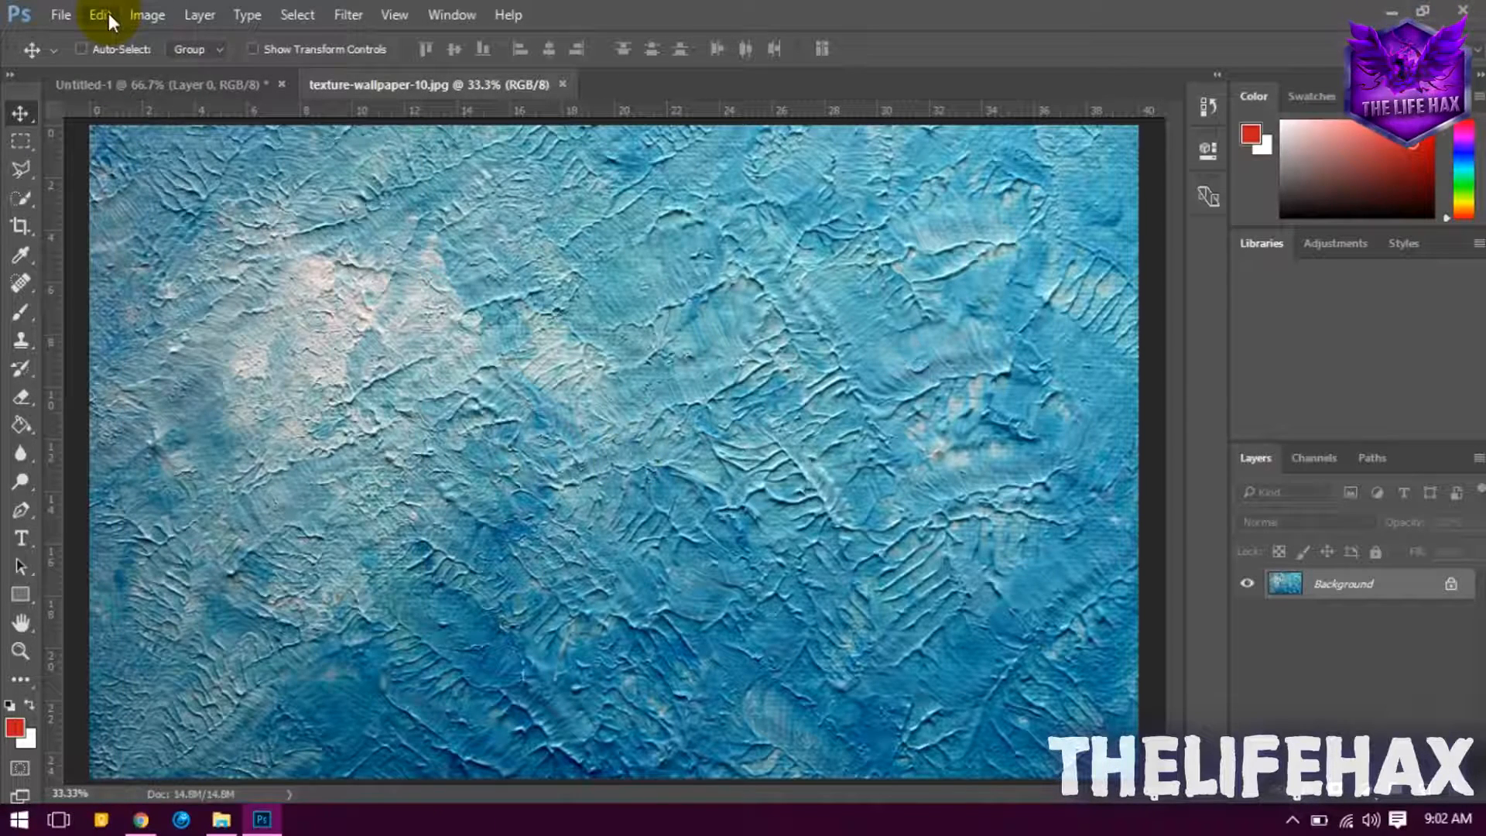
pyautogui.click(99, 14)
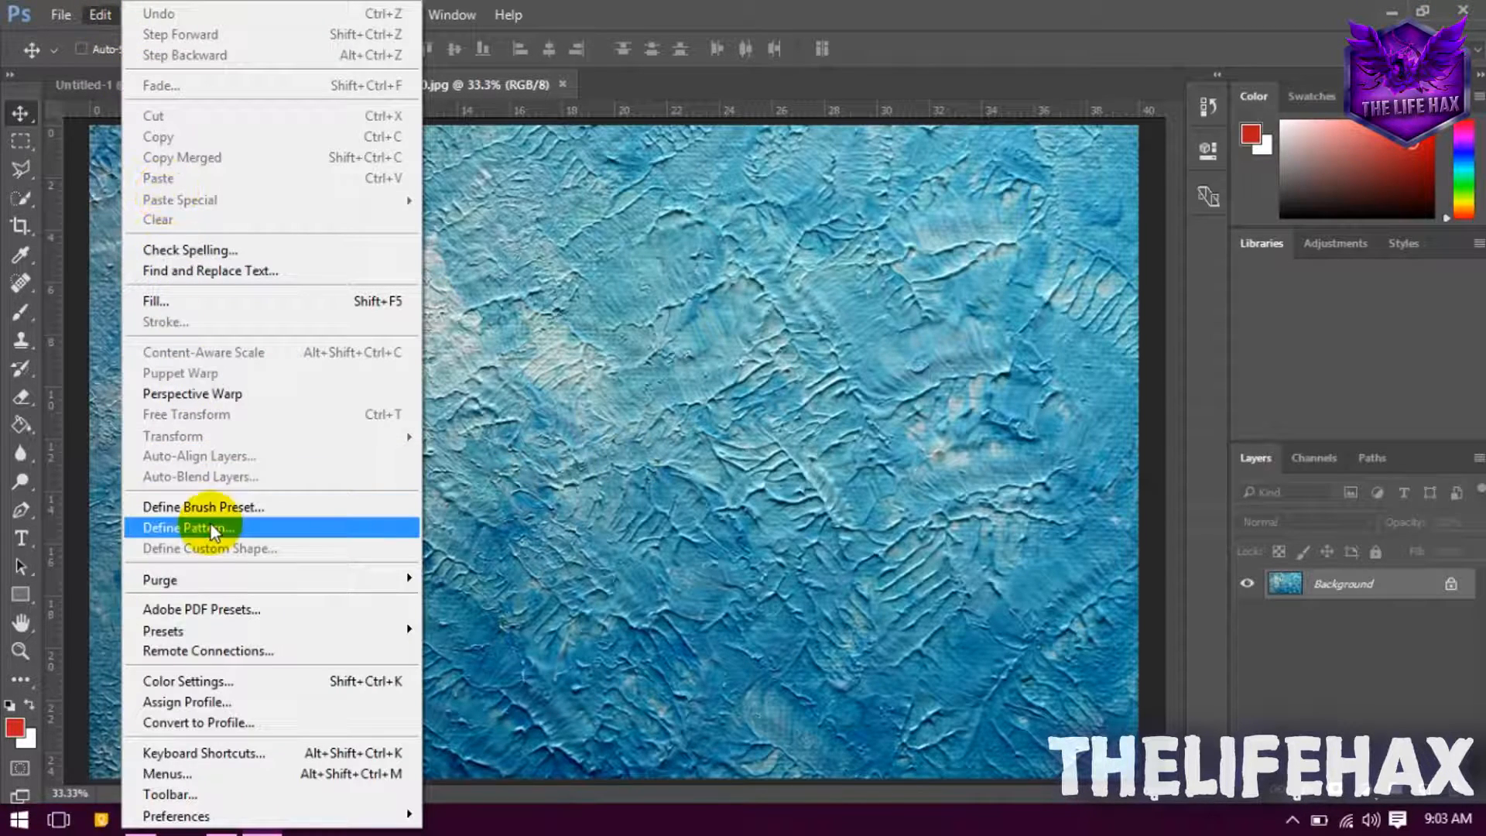
pyautogui.click(186, 527)
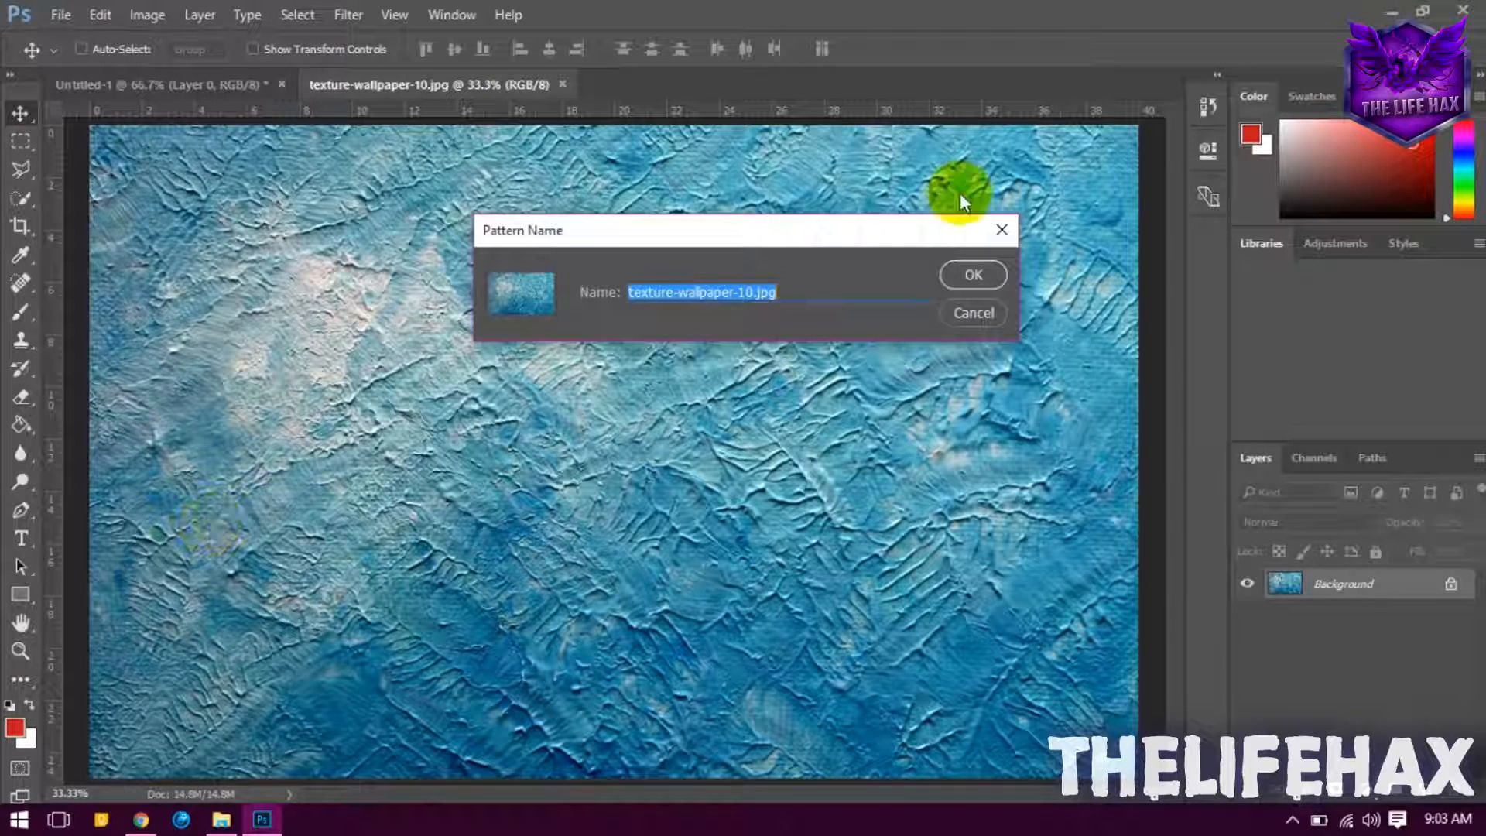
pyautogui.click(971, 275)
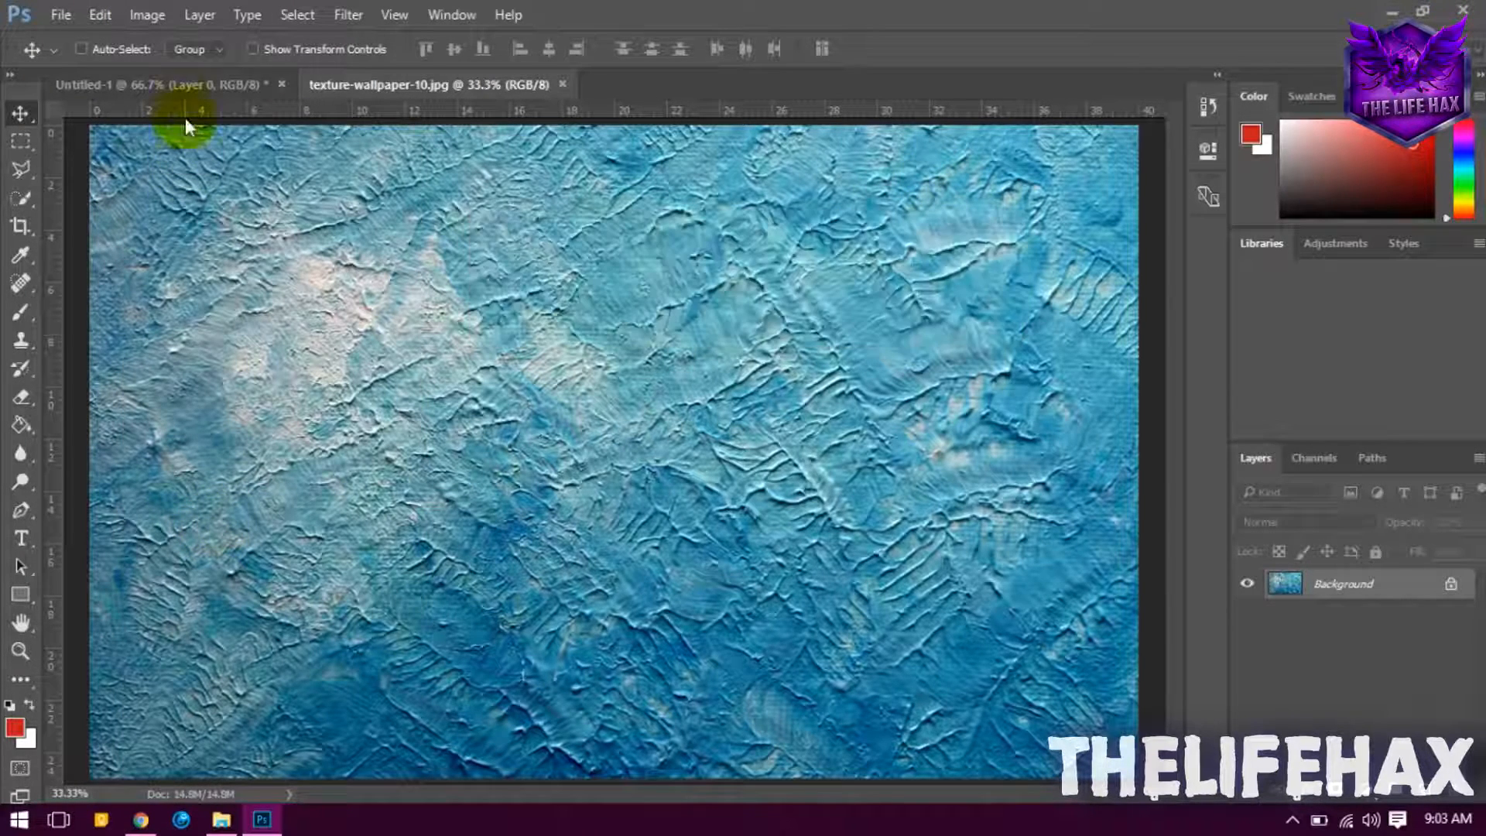
pyautogui.moveTo(176, 85)
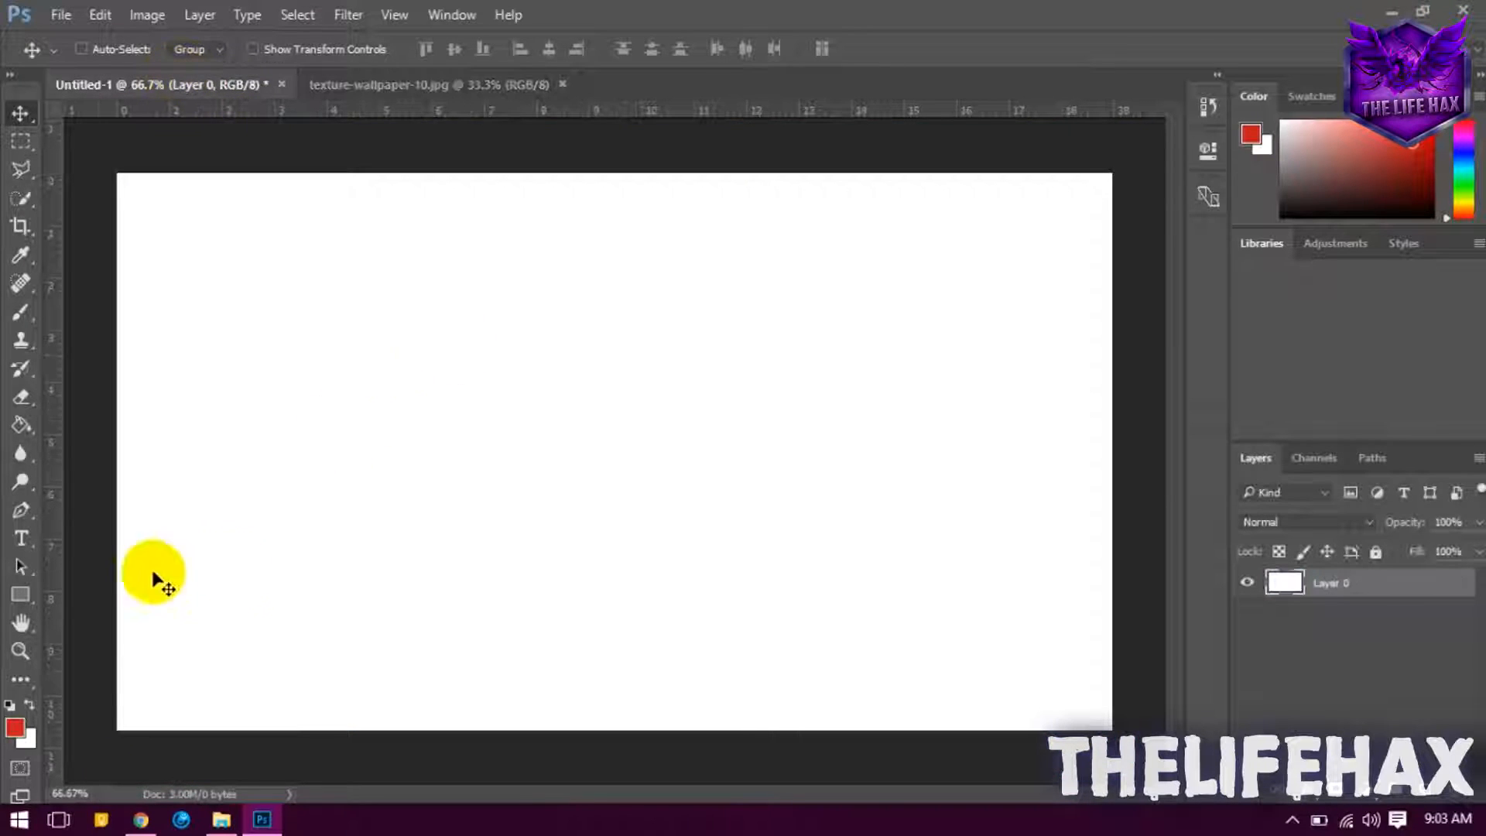
pyautogui.moveTo(21, 540)
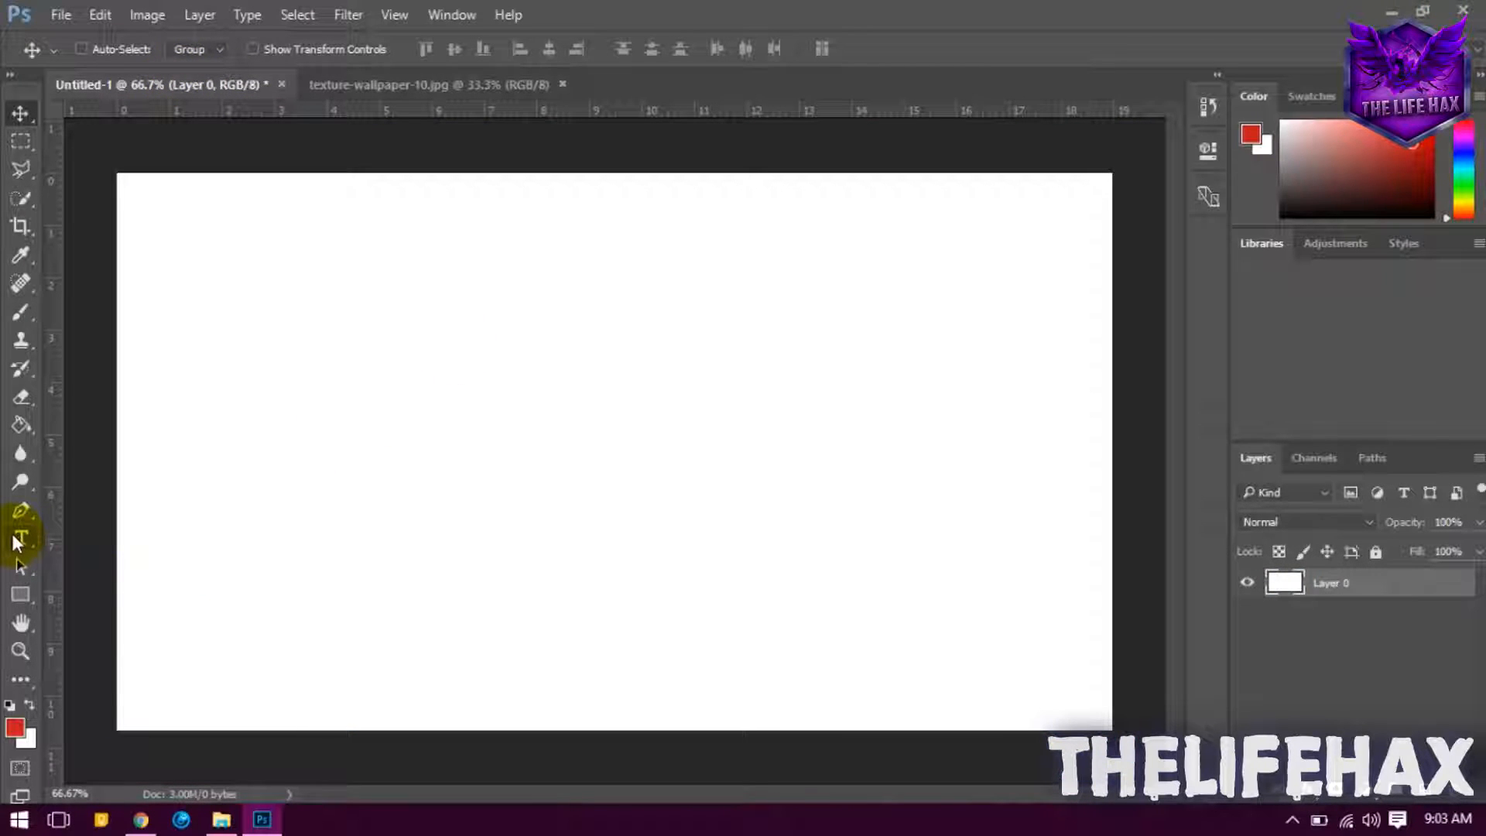
# Type the word TEXT on the canvas in black American Captain and commit it.
pyautogui.click(21, 540)
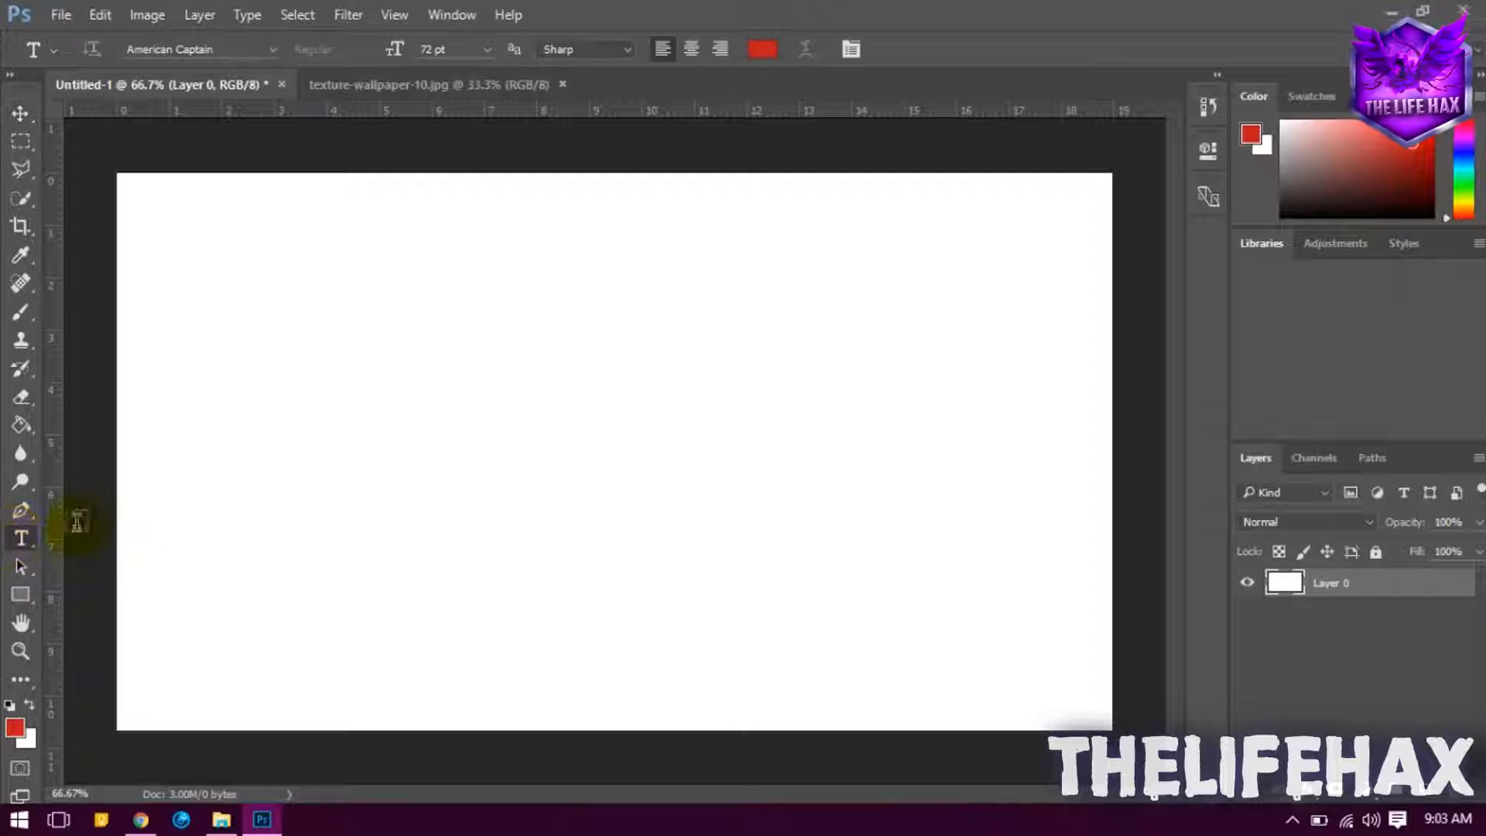
pyautogui.click(314, 474)
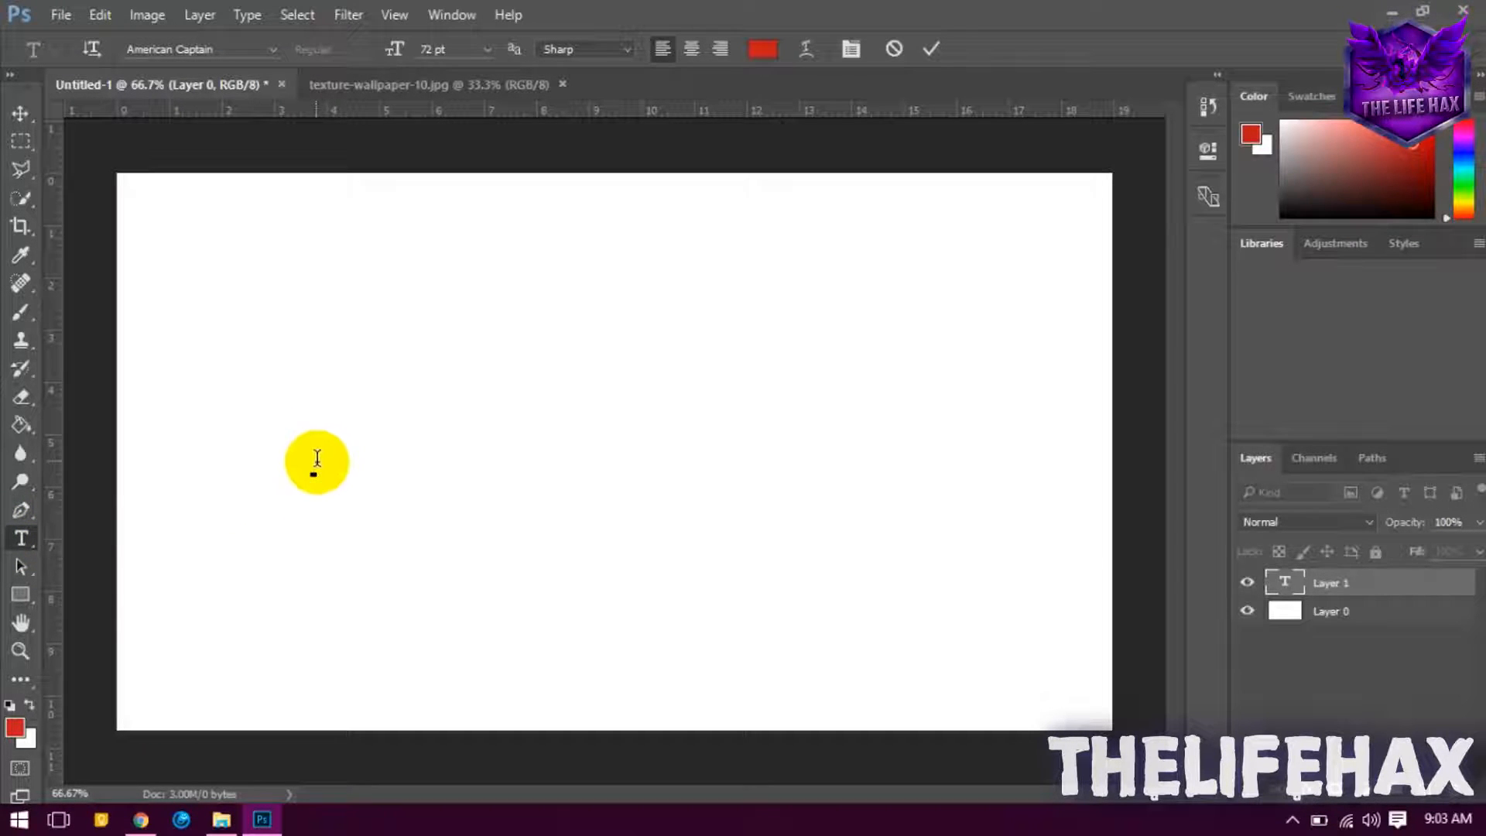
pyautogui.click(315, 460)
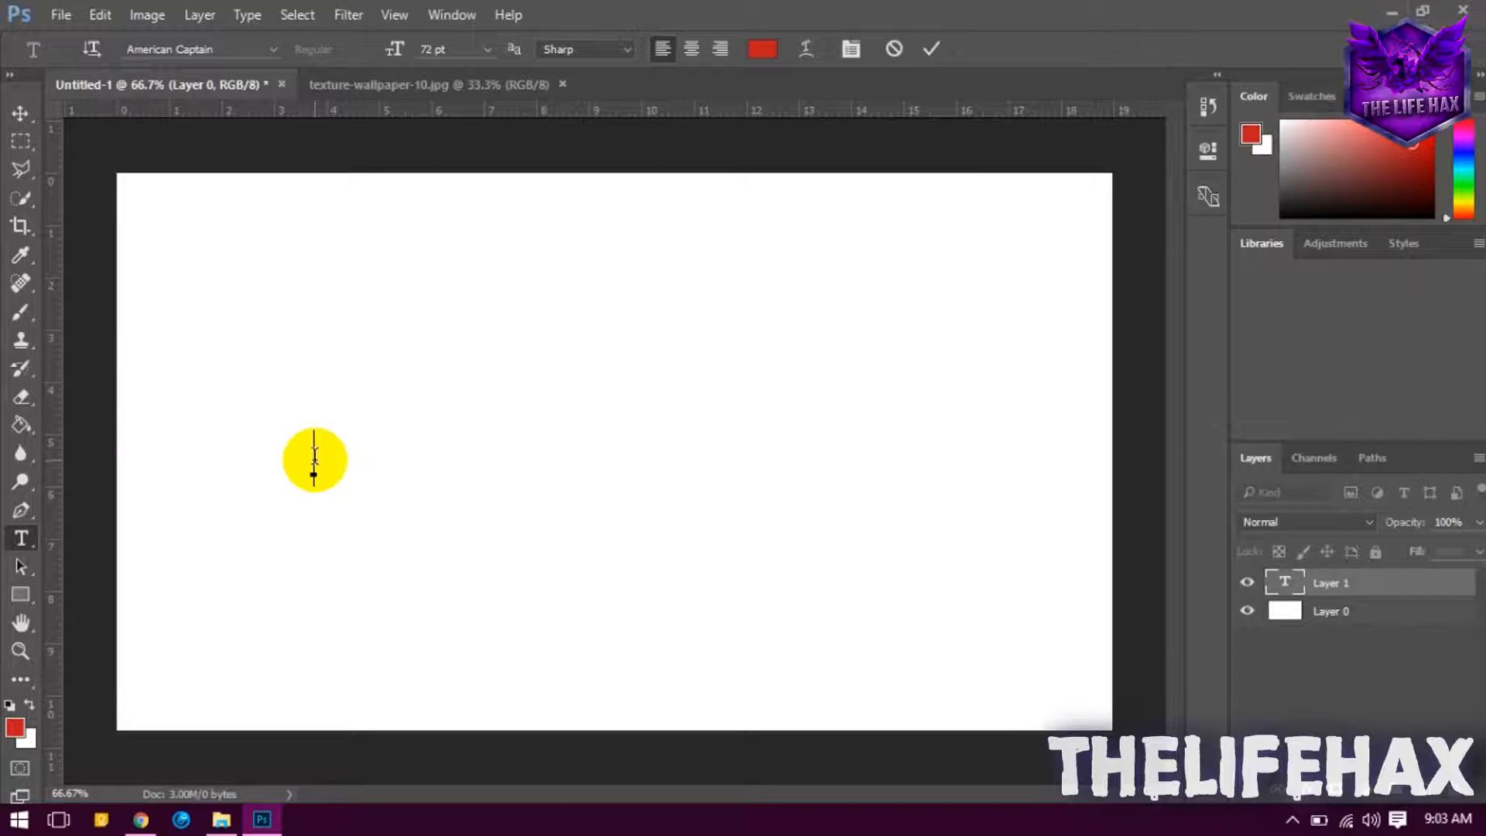
pyautogui.write('TEXT')
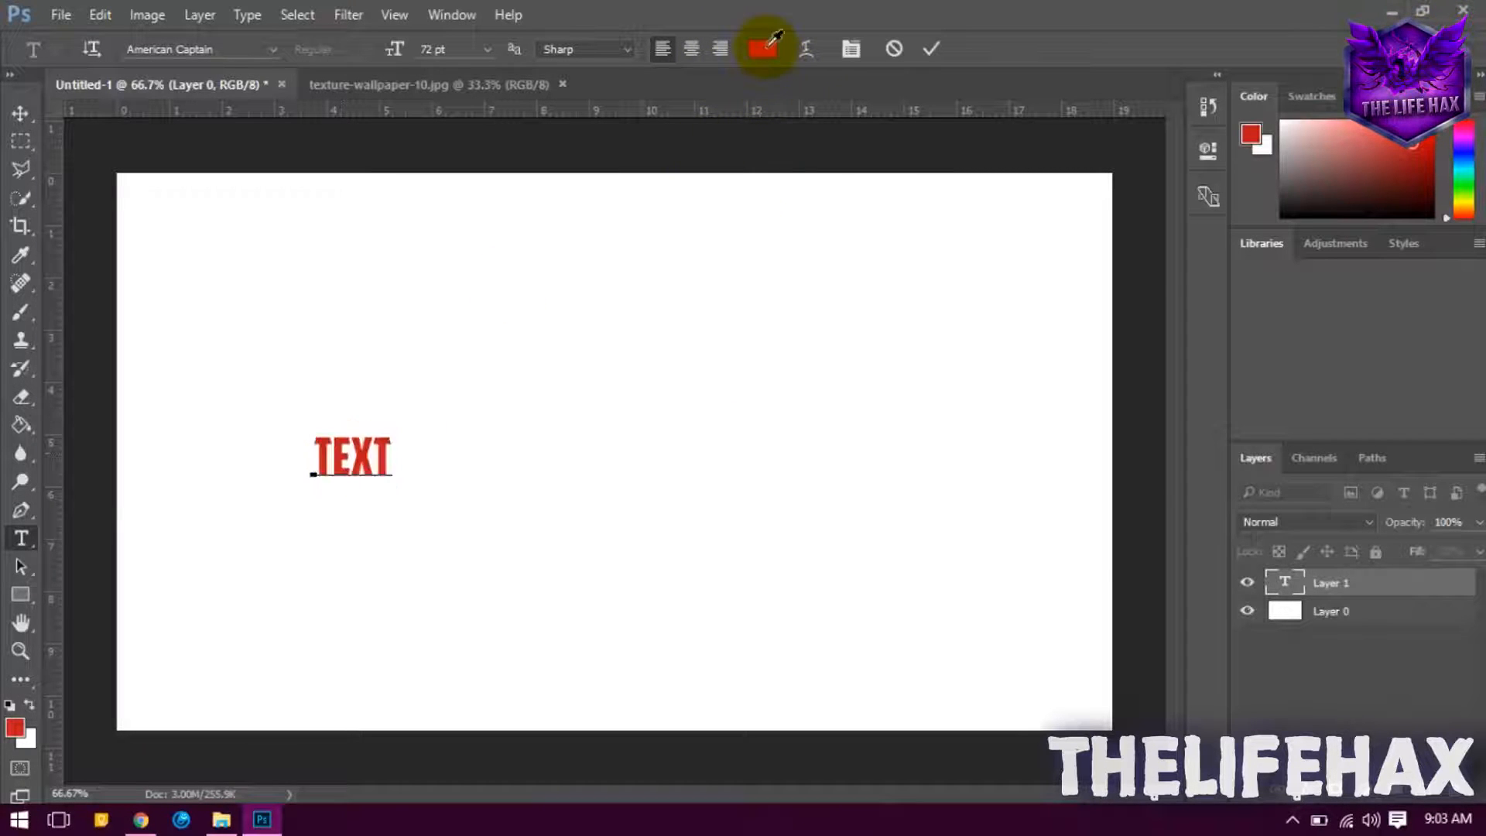
pyautogui.click(760, 48)
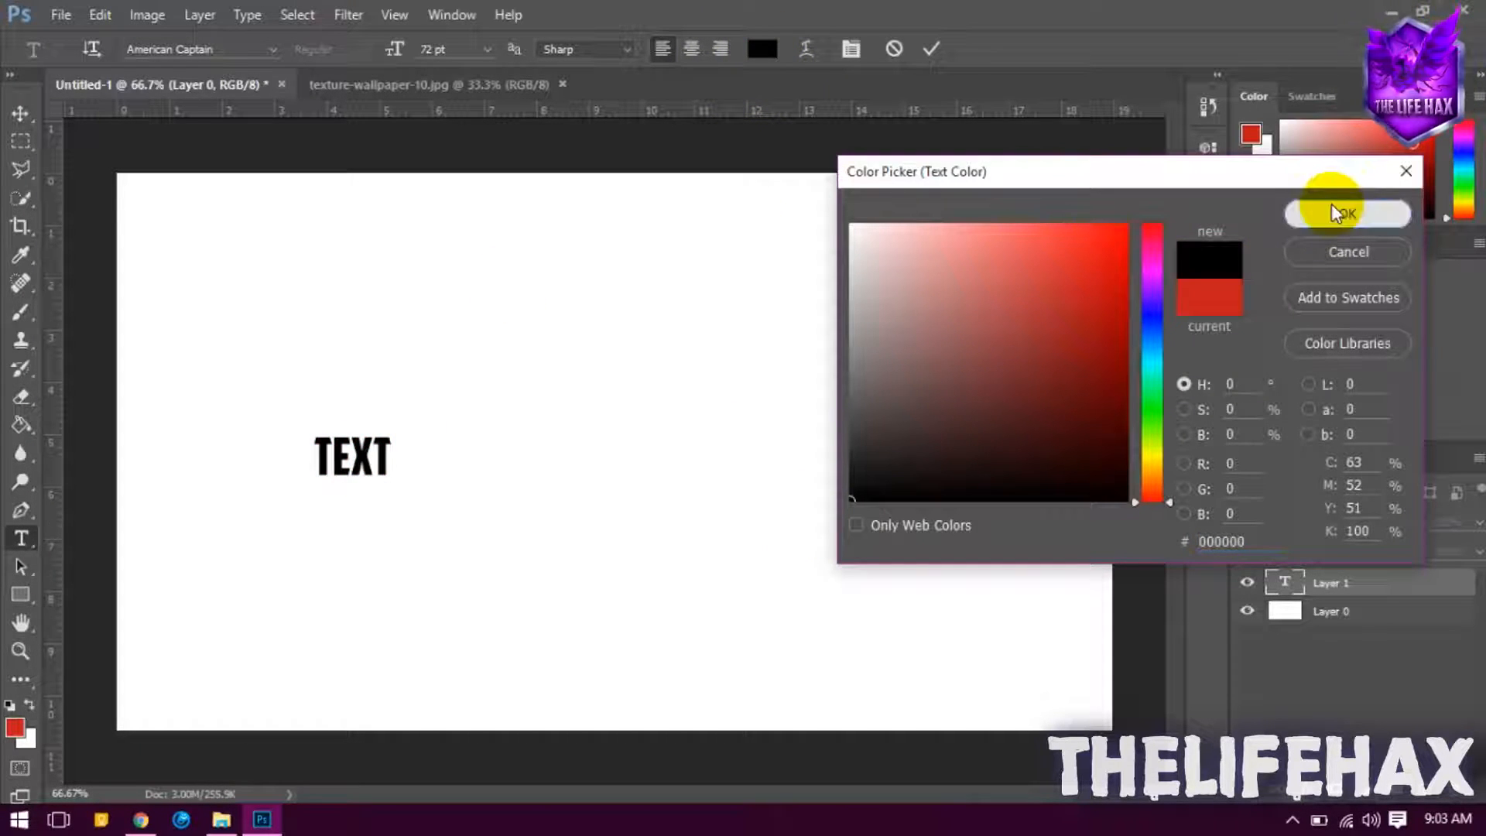
pyautogui.click(1347, 212)
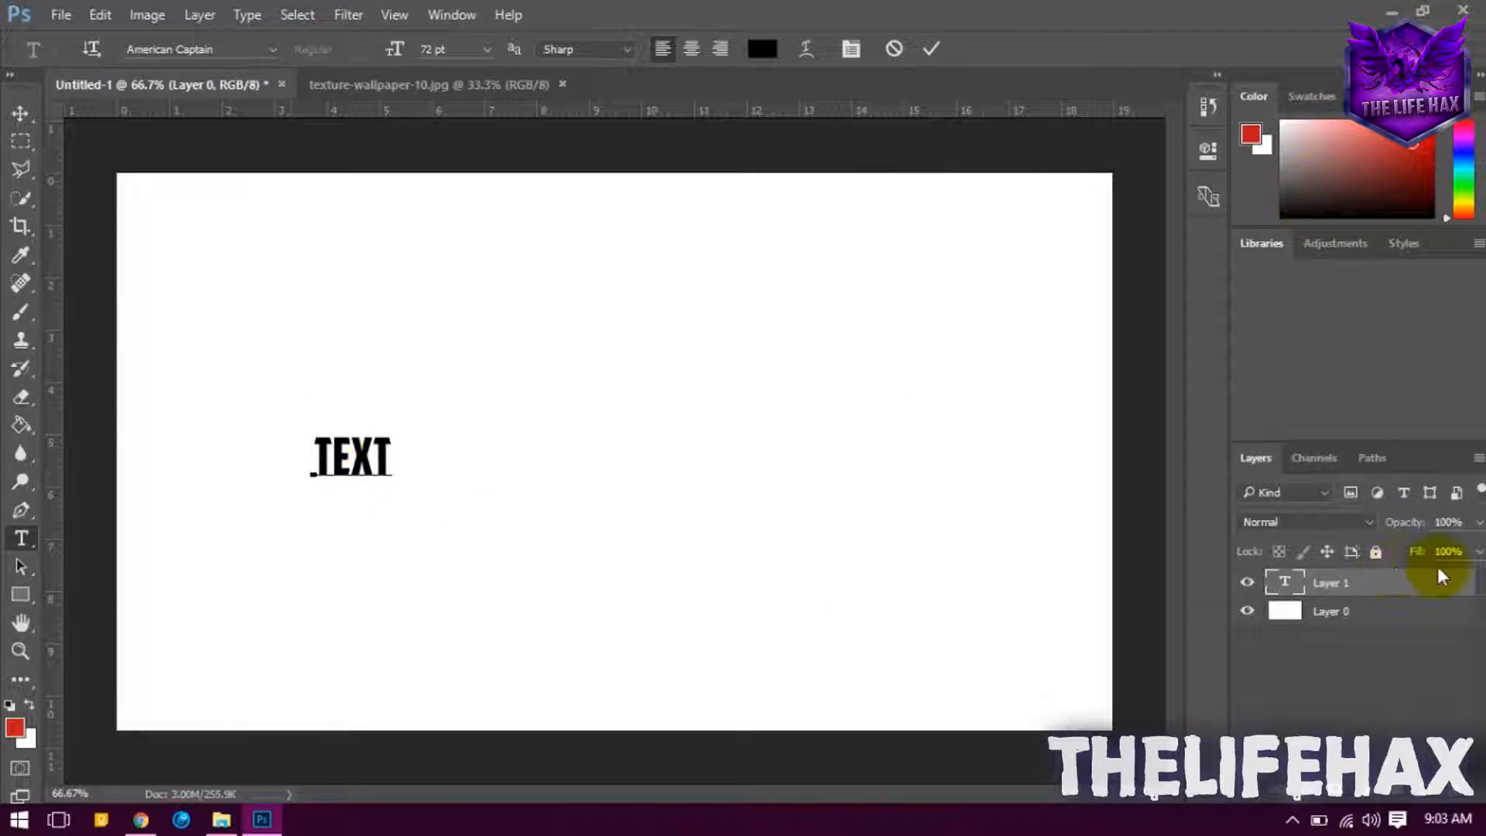
pyautogui.click(930, 48)
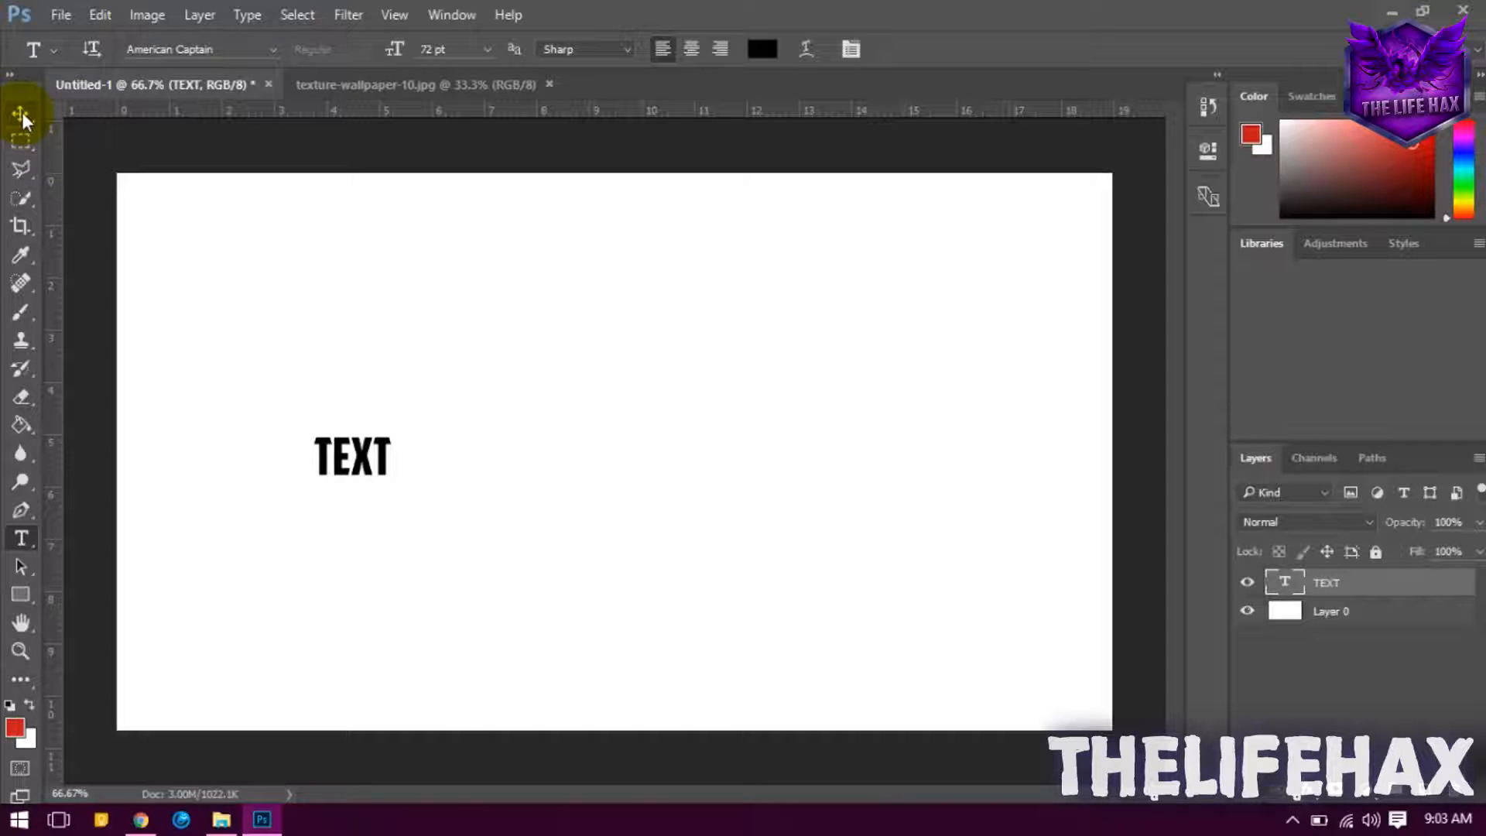
# Scale the TEXT lettering with Free Transform to span most of the canvas width.
pyautogui.click(21, 113)
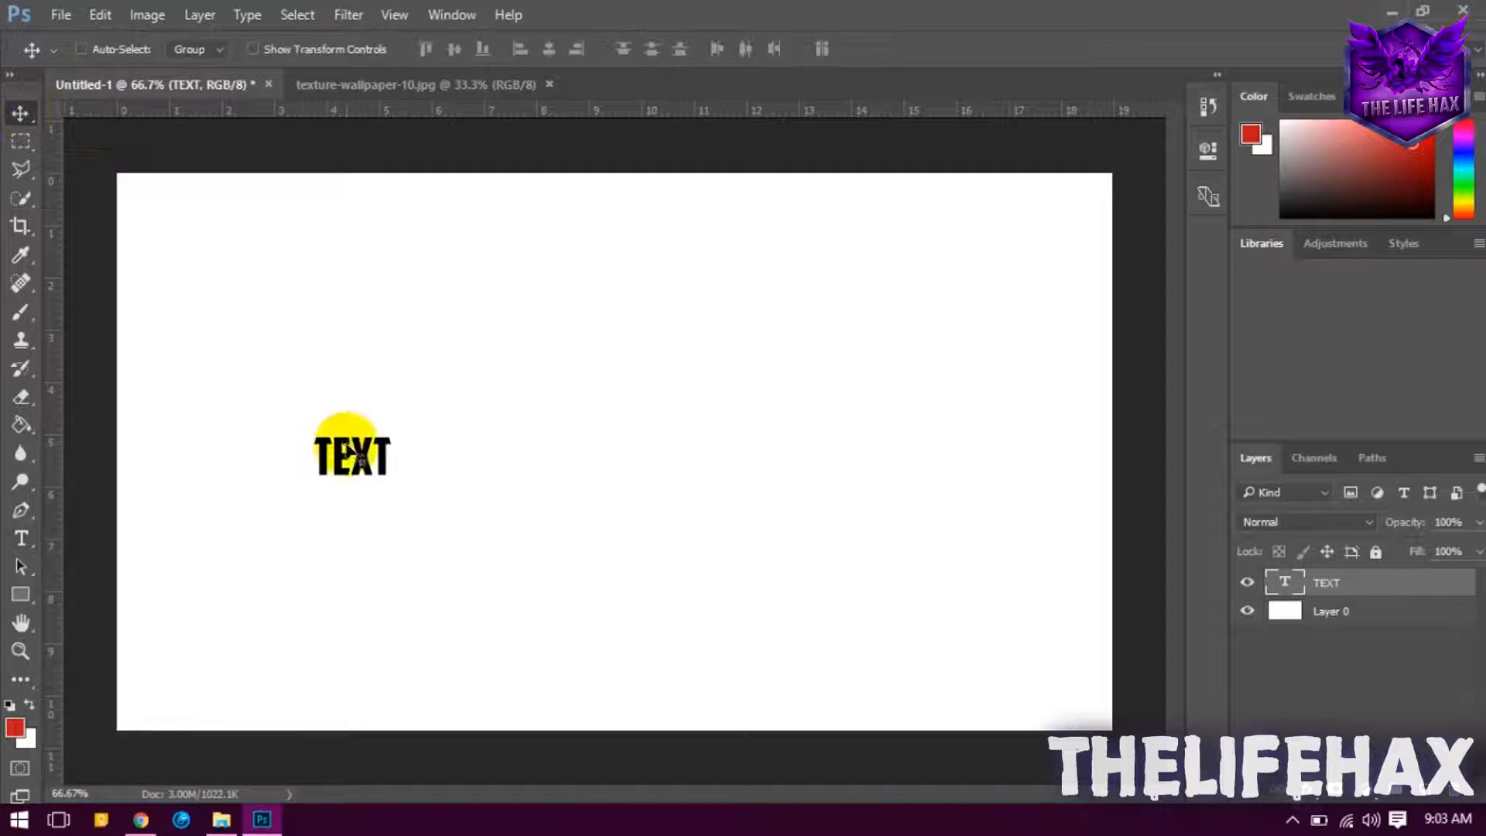
pyautogui.press('ctrl+t')
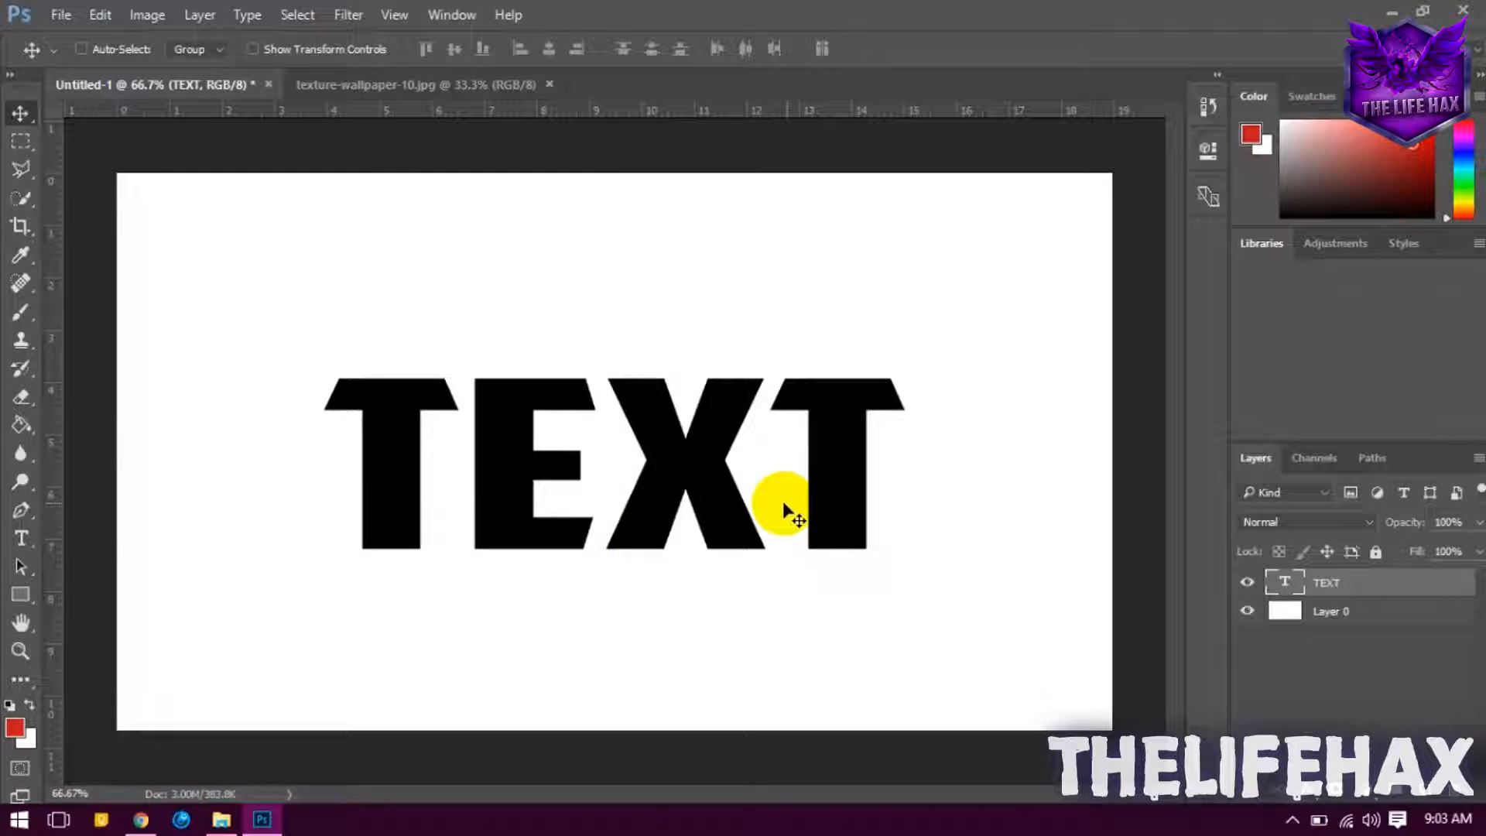
pyautogui.moveTo(678, 486)
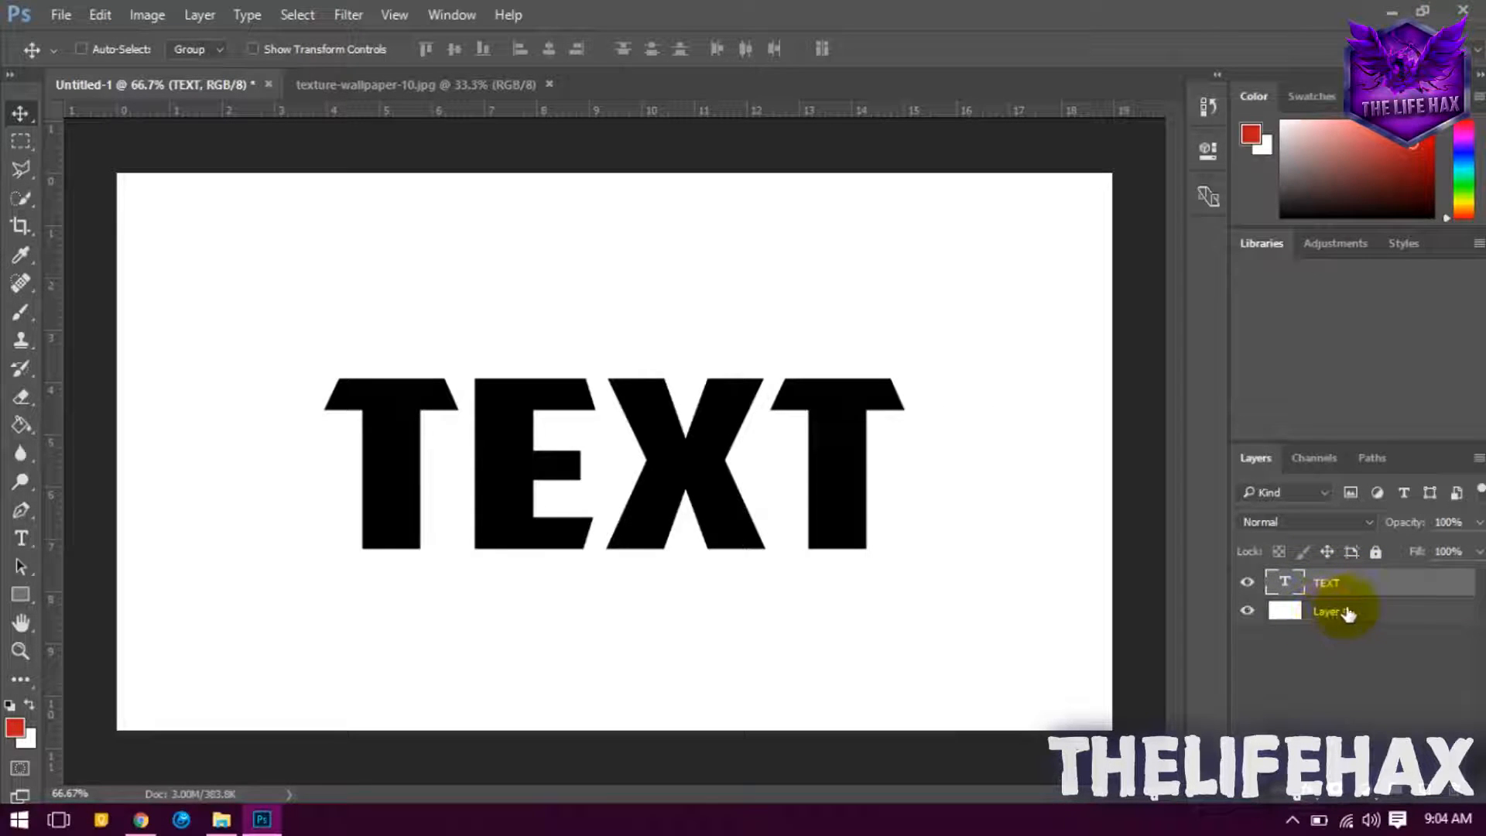
pyautogui.click(1337, 583)
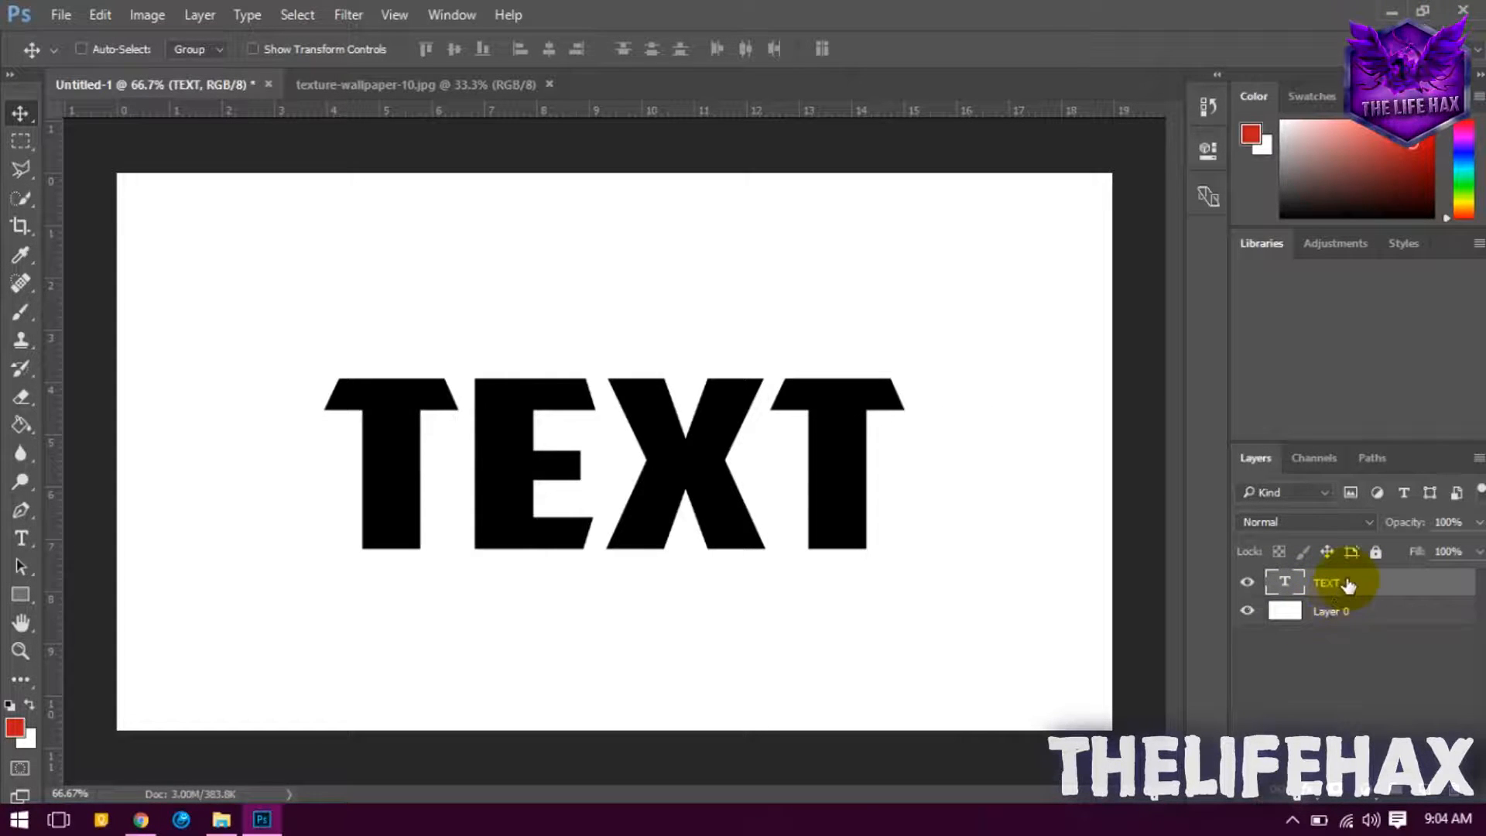
# Add a Pattern Overlay style using the blue wallpaper texture to the TEXT layer.
pyautogui.rightClick(1329, 582)
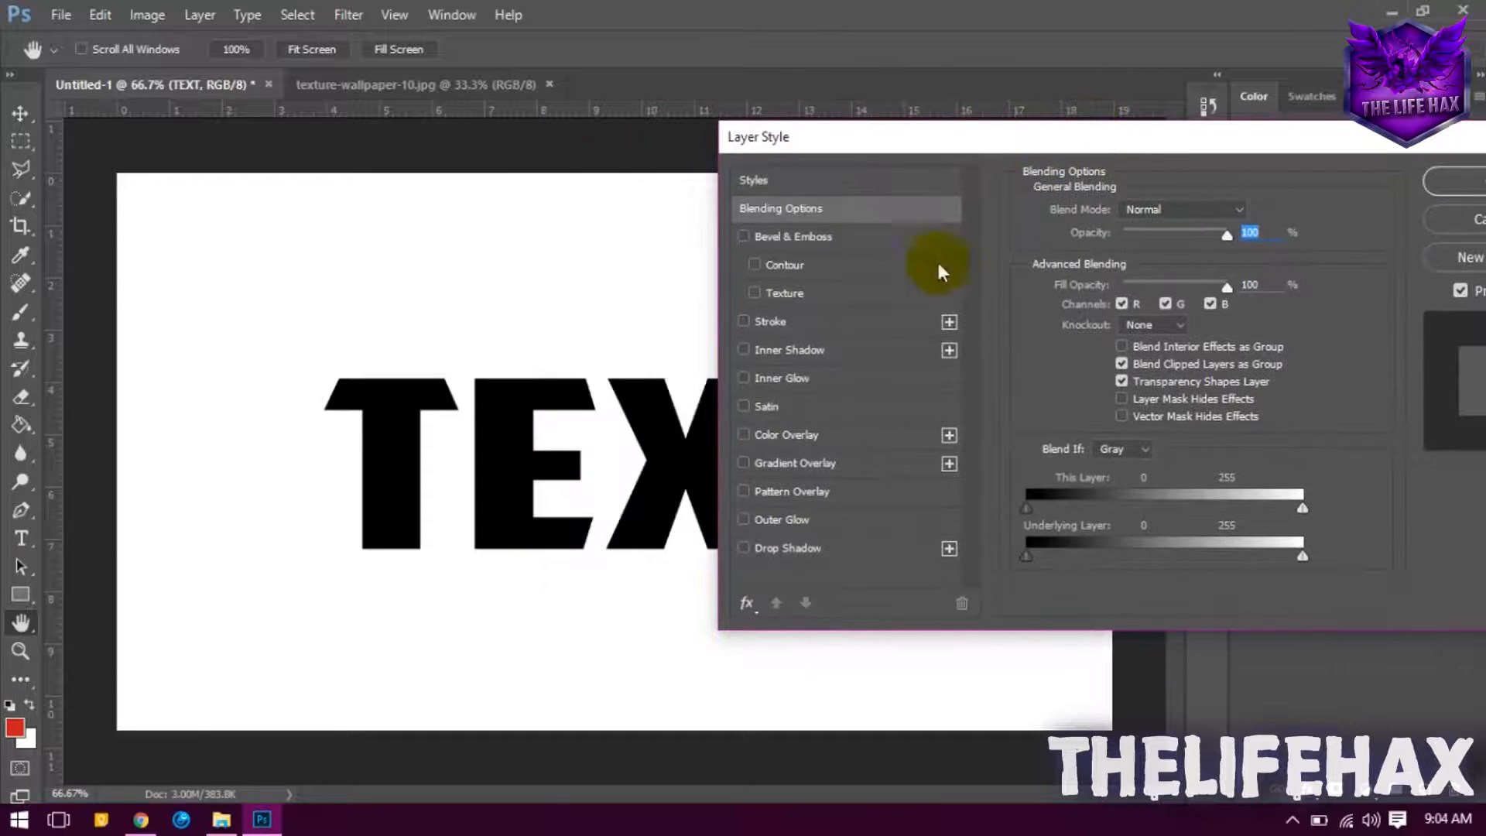
pyautogui.click(744, 491)
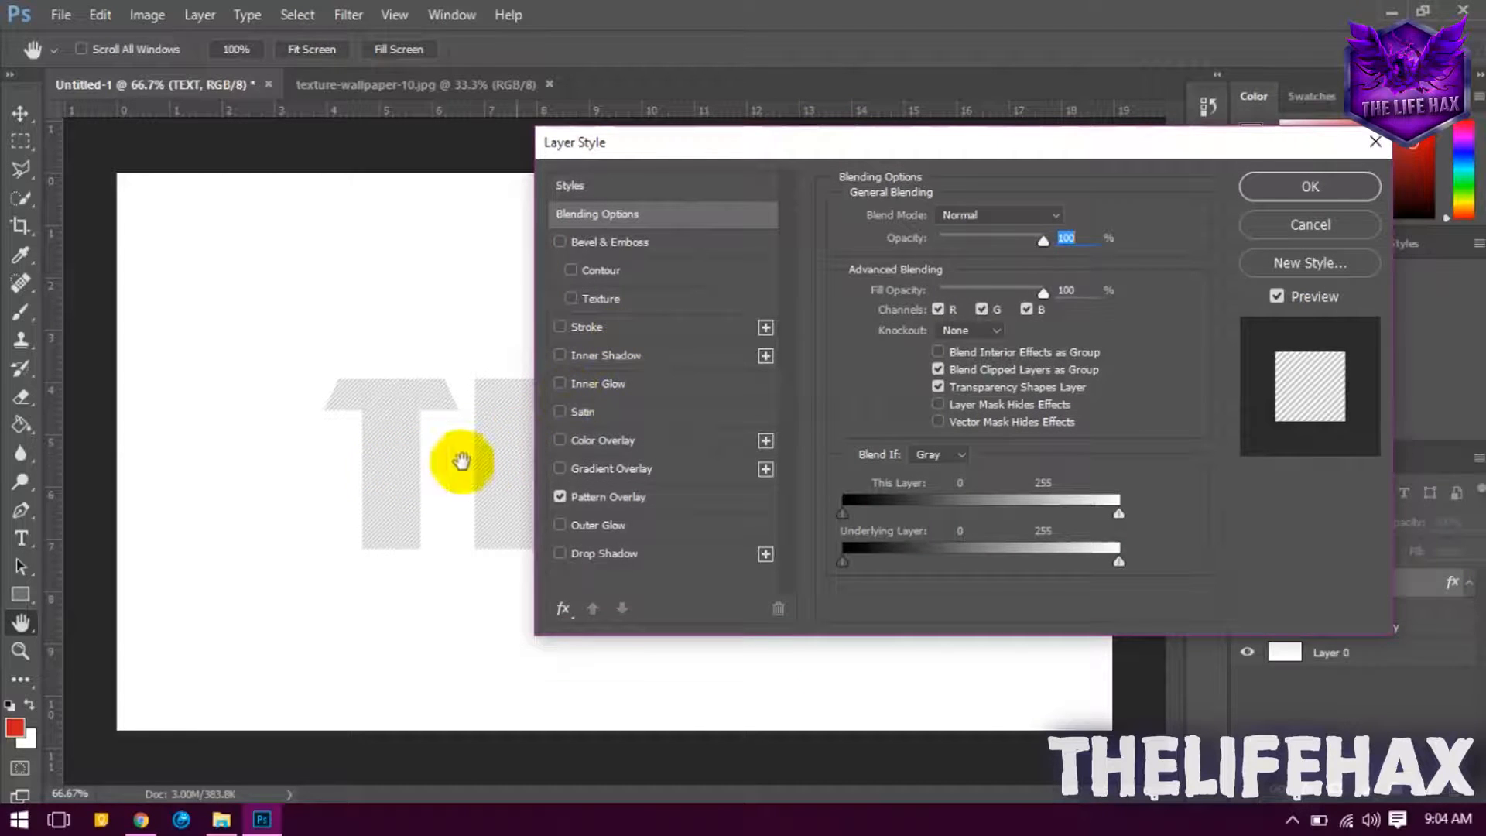
pyautogui.click(606, 497)
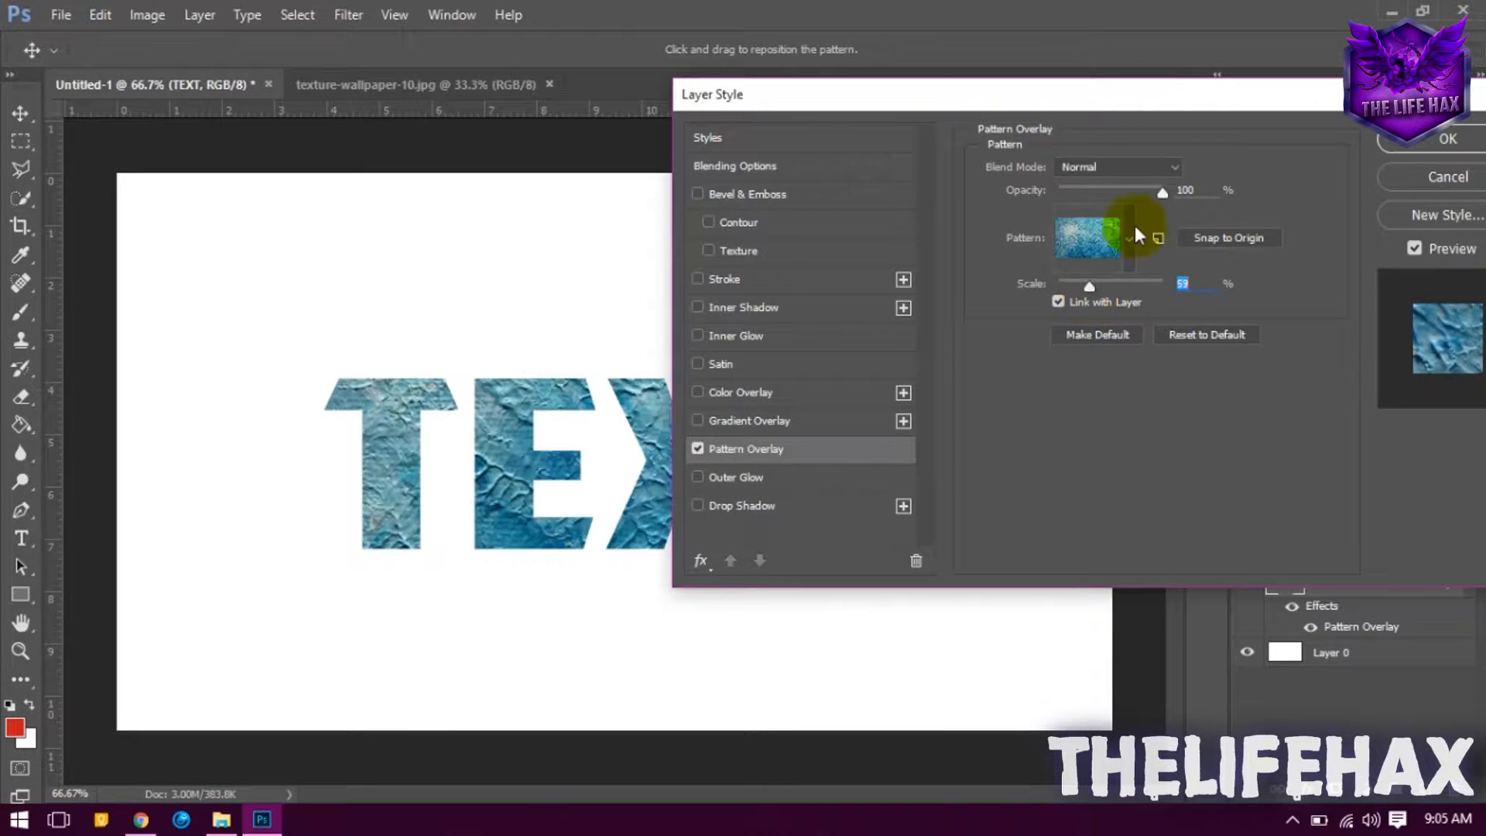
pyautogui.click(1445, 138)
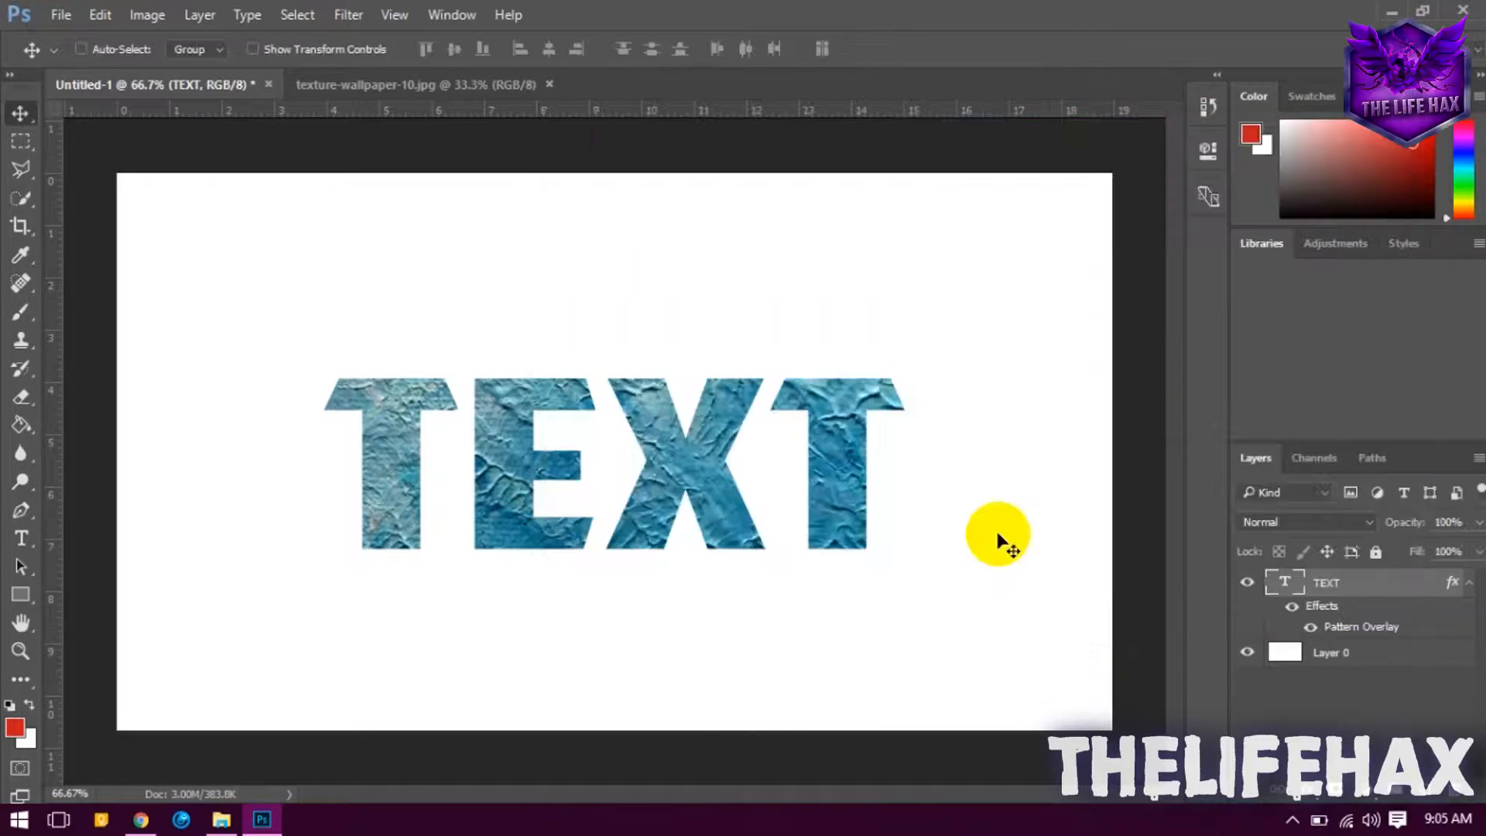